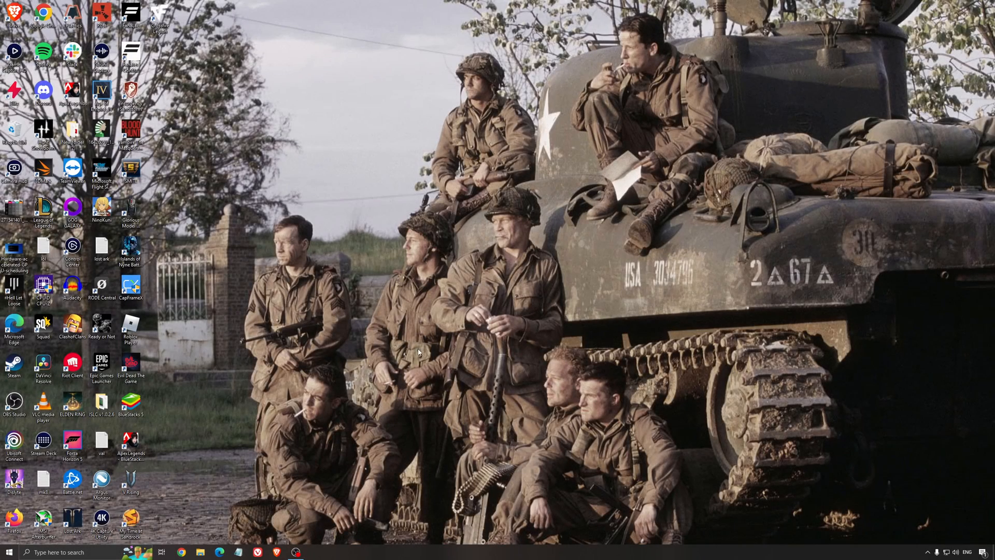
# Step: Search Windows Settings for 'game' and confirm Game Mode is On
pyautogui.write('g')
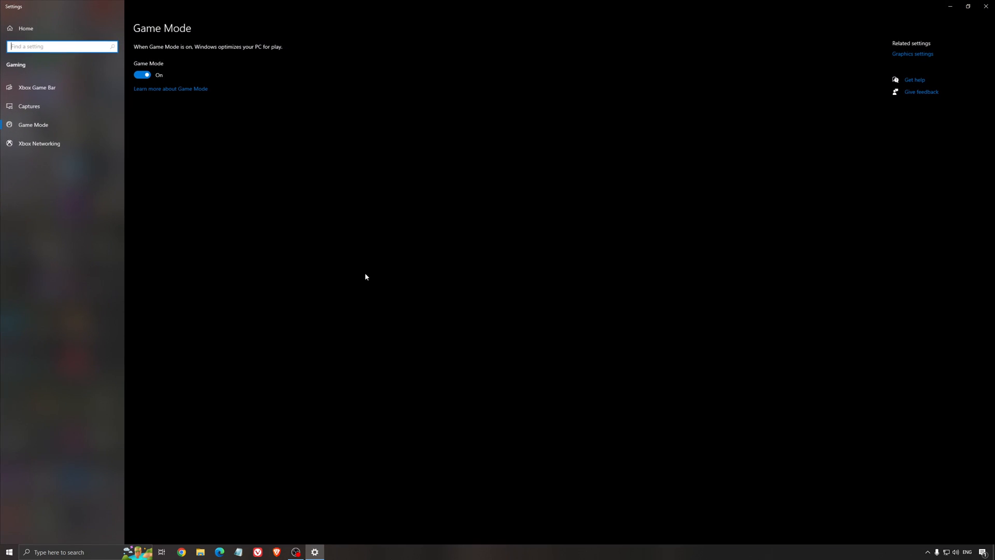
pyautogui.moveTo(308, 122)
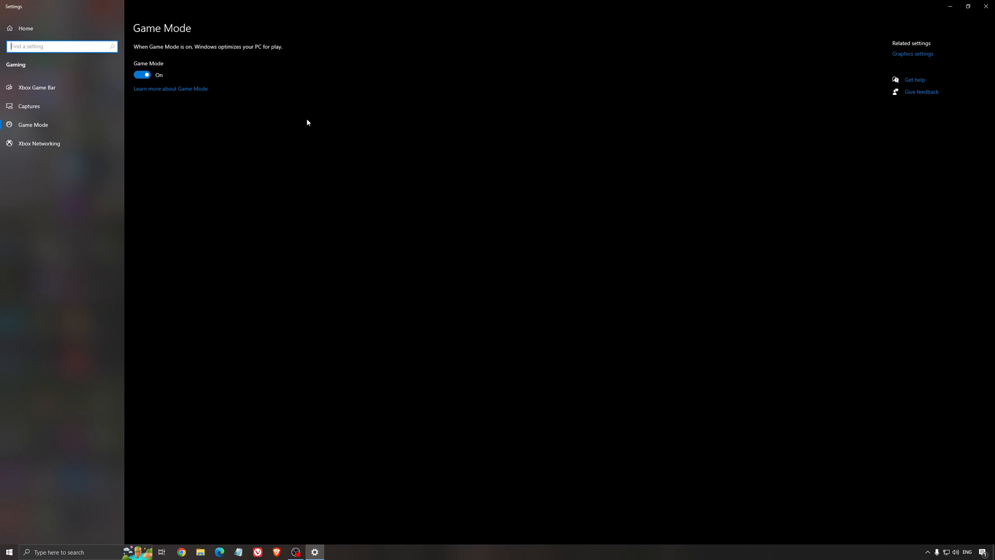
pyautogui.moveTo(382, 178)
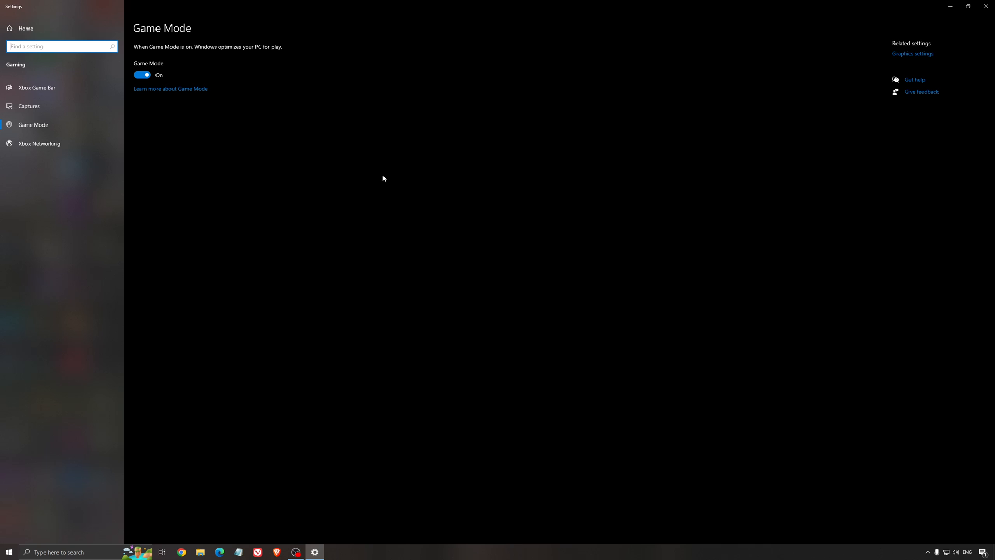
pyautogui.moveTo(325, 150)
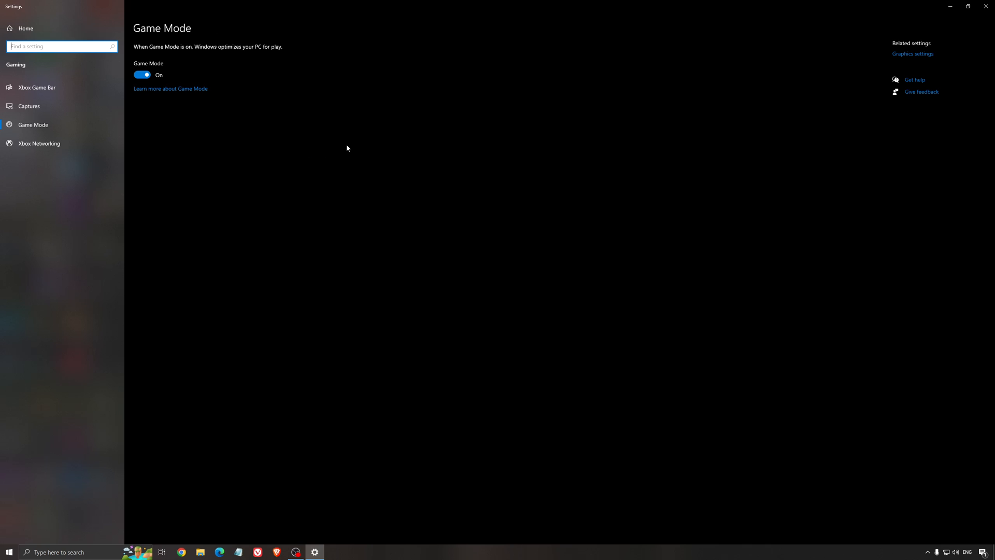
pyautogui.moveTo(287, 166)
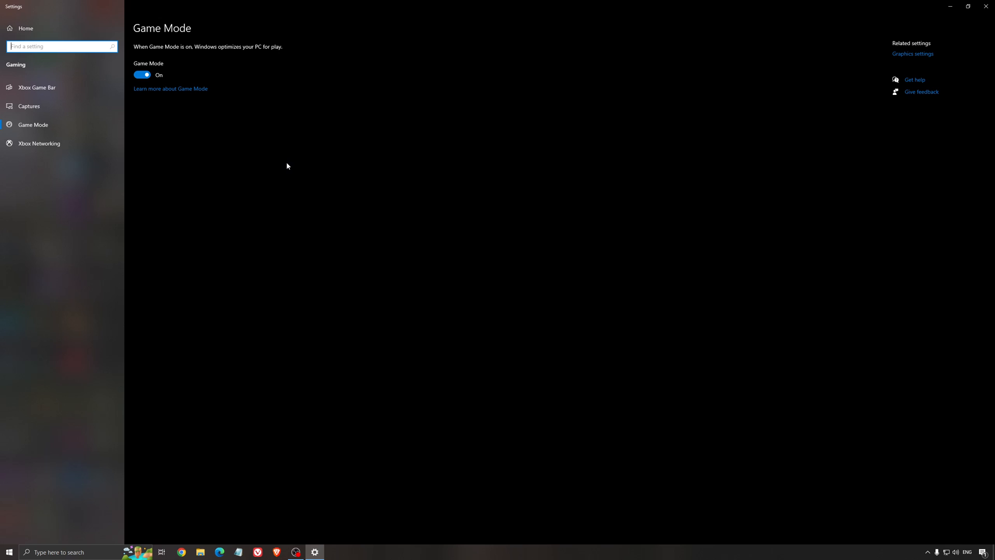
# Step: Confirm Xbox Game Bar is Off and background recording on Captures is Off
pyautogui.click(36, 88)
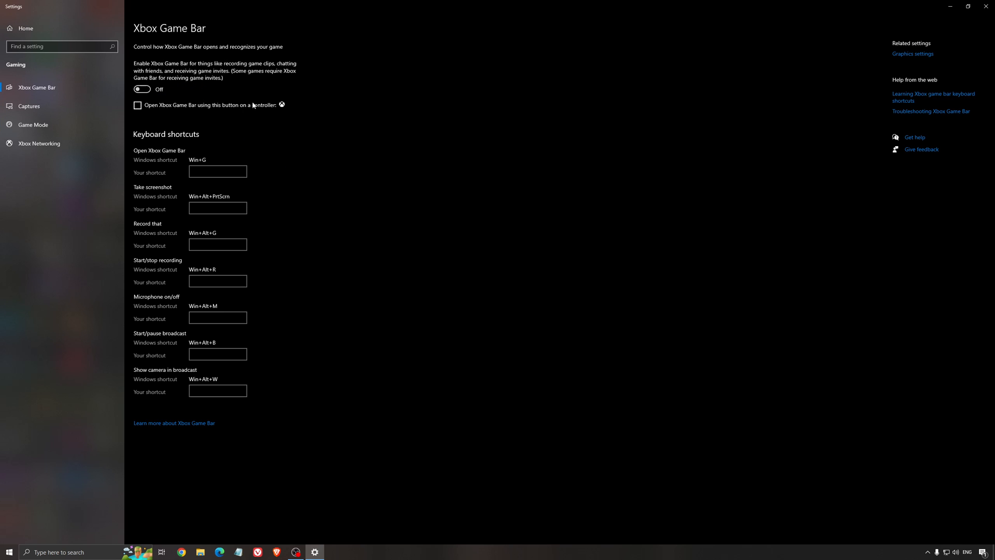
pyautogui.moveTo(346, 104)
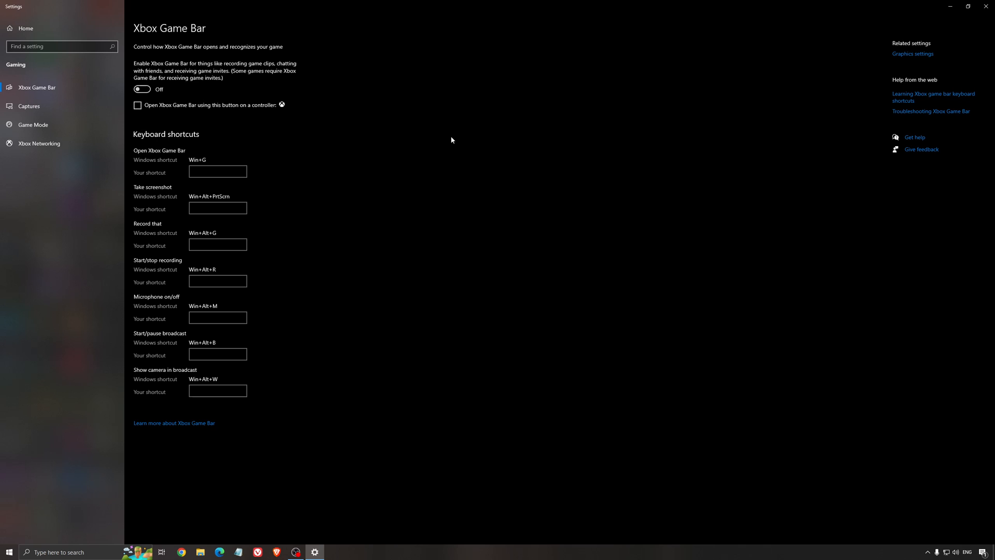
pyautogui.moveTo(315, 133)
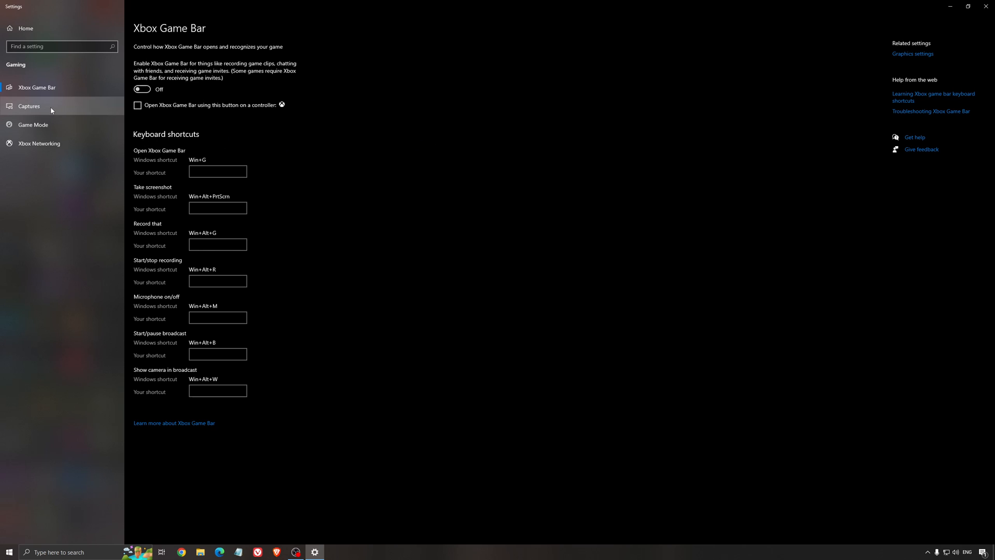
pyautogui.click(29, 106)
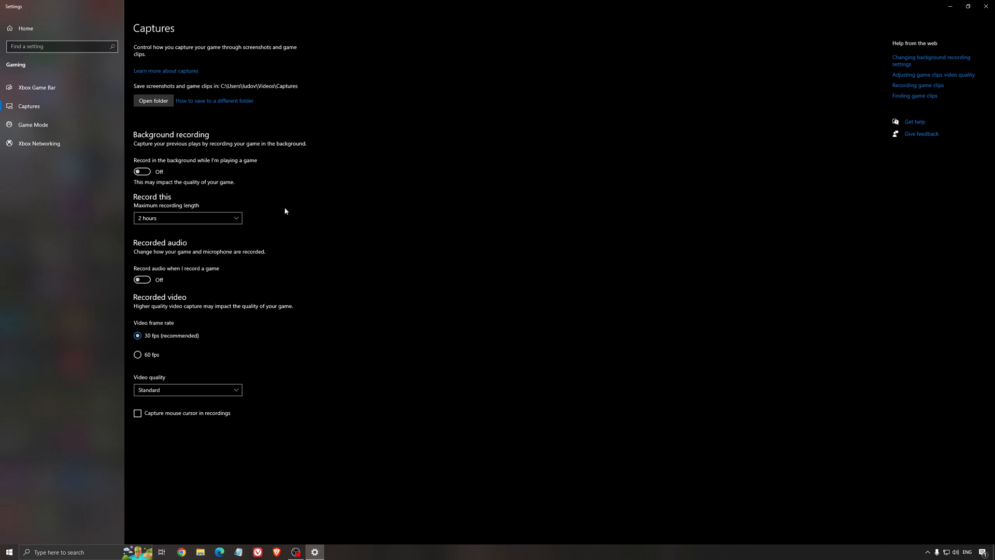
pyautogui.moveTo(224, 171)
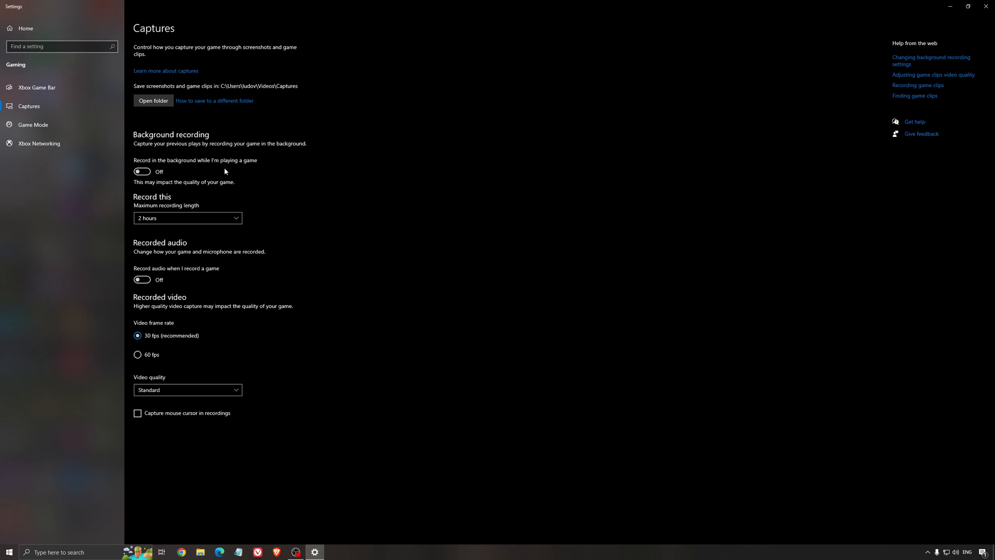
pyautogui.moveTo(193, 252)
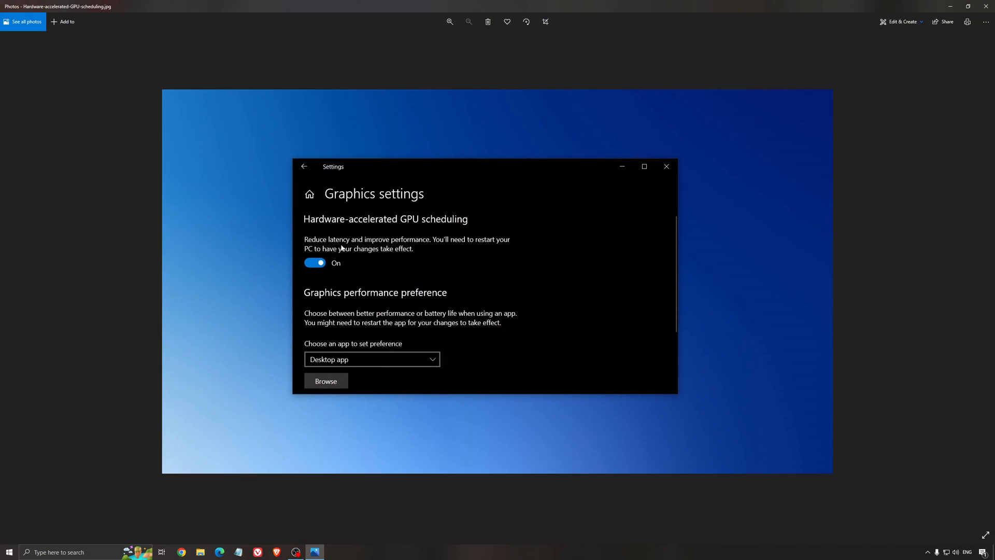
pyautogui.moveTo(461, 229)
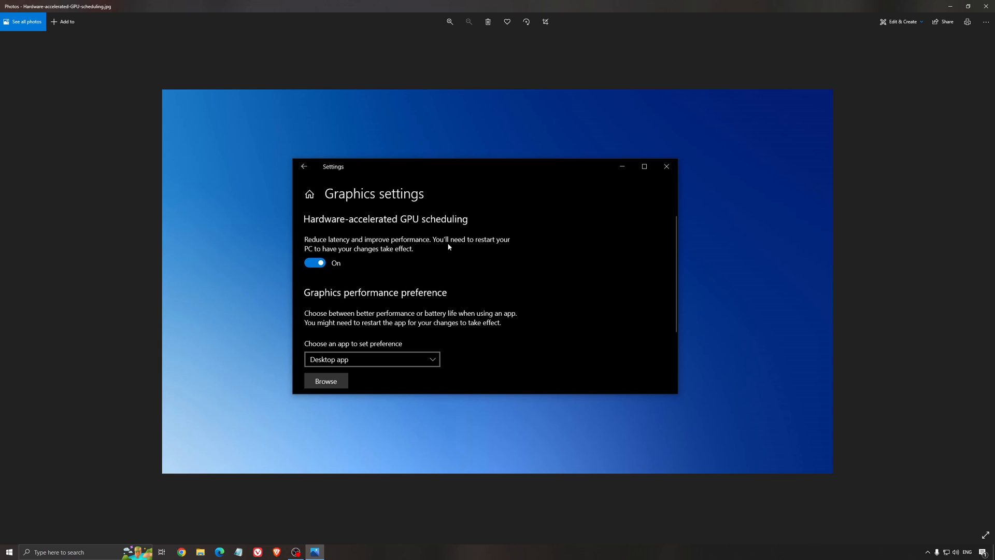
pyautogui.moveTo(536, 290)
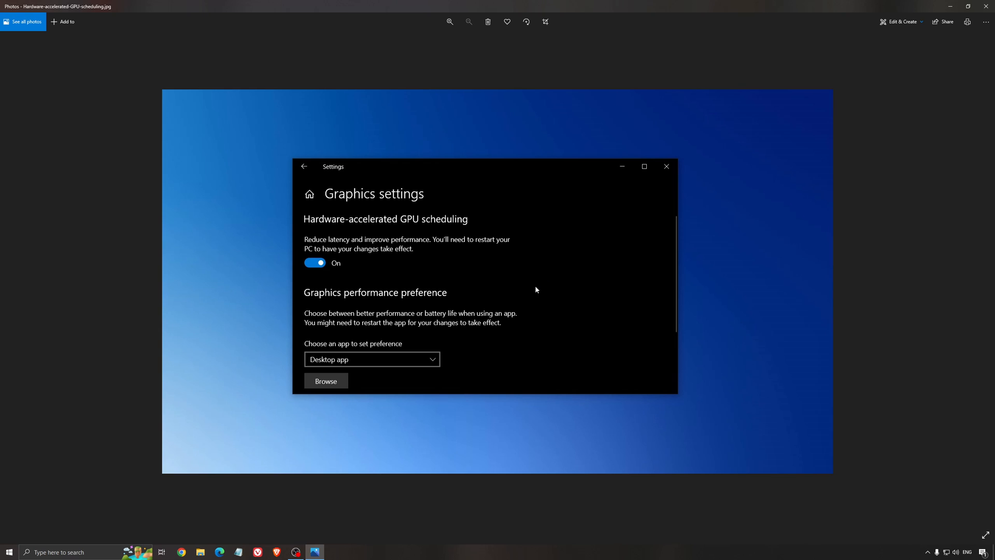
pyautogui.moveTo(506, 258)
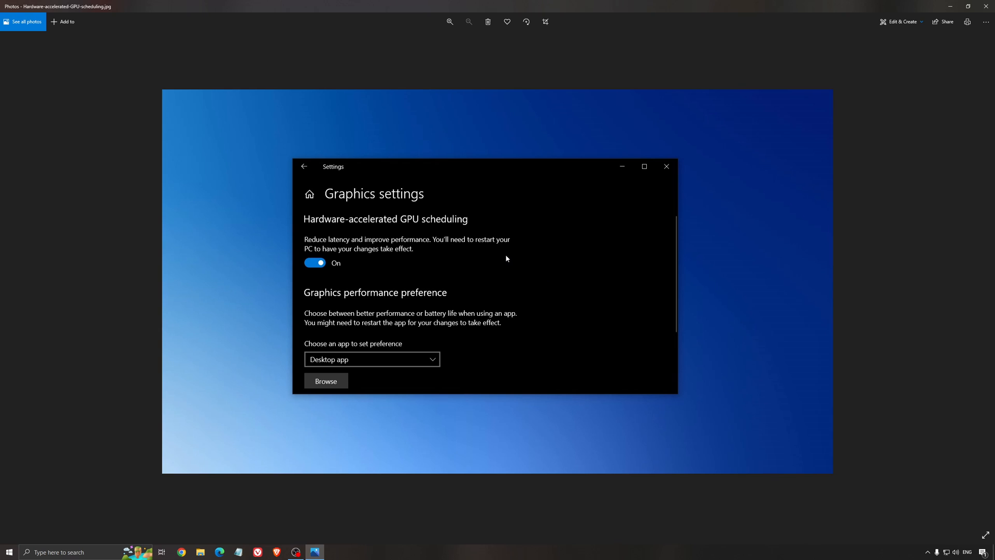
pyautogui.moveTo(541, 306)
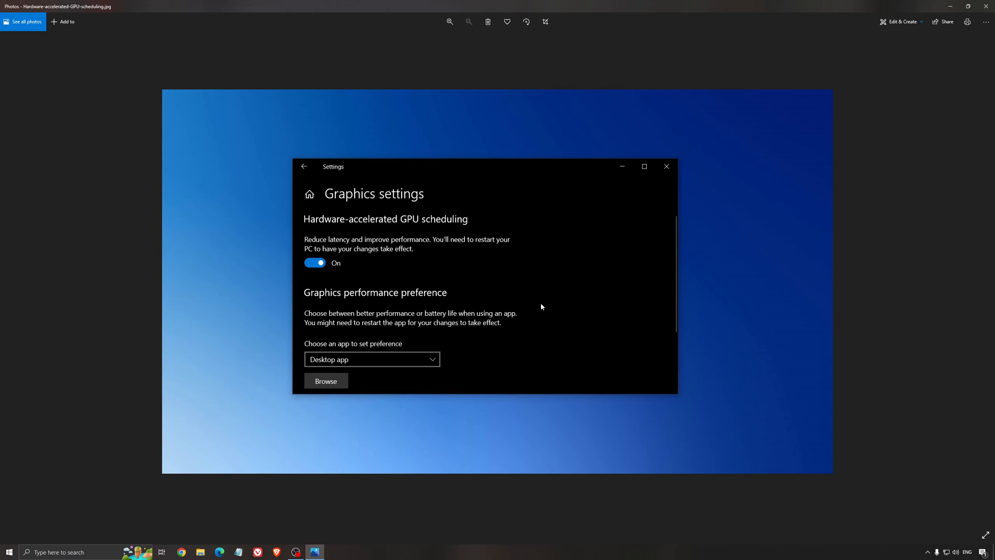
pyautogui.moveTo(538, 308)
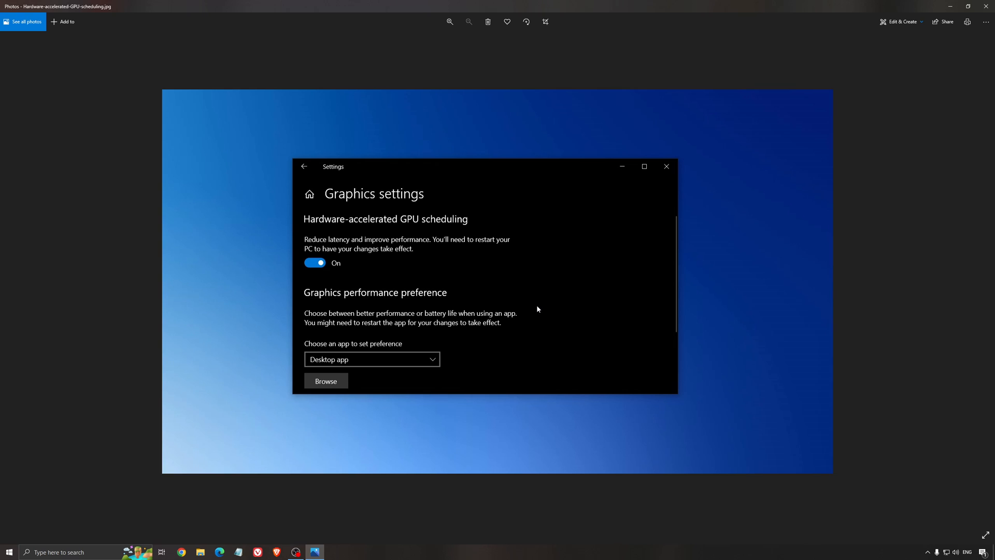
pyautogui.moveTo(537, 312)
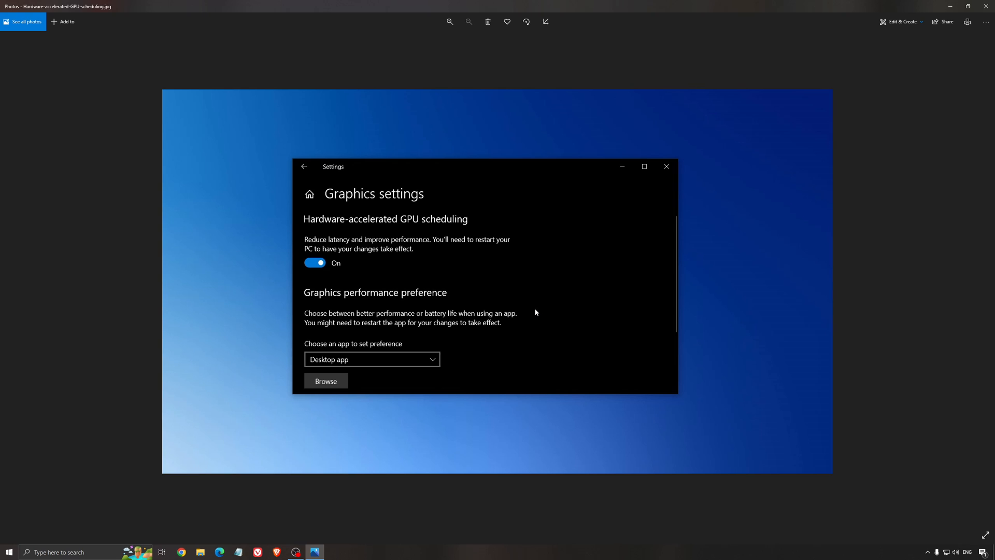
pyautogui.moveTo(530, 271)
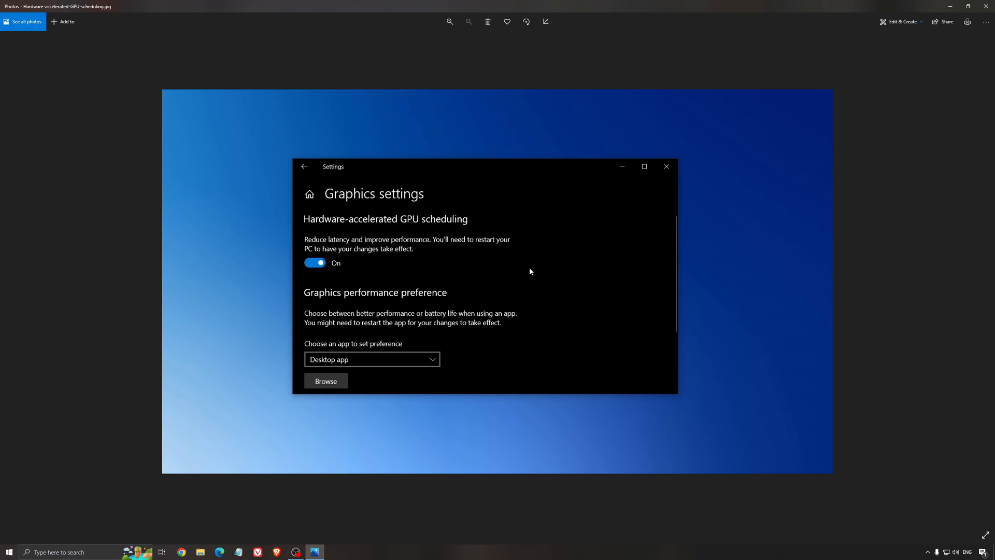
pyautogui.moveTo(605, 242)
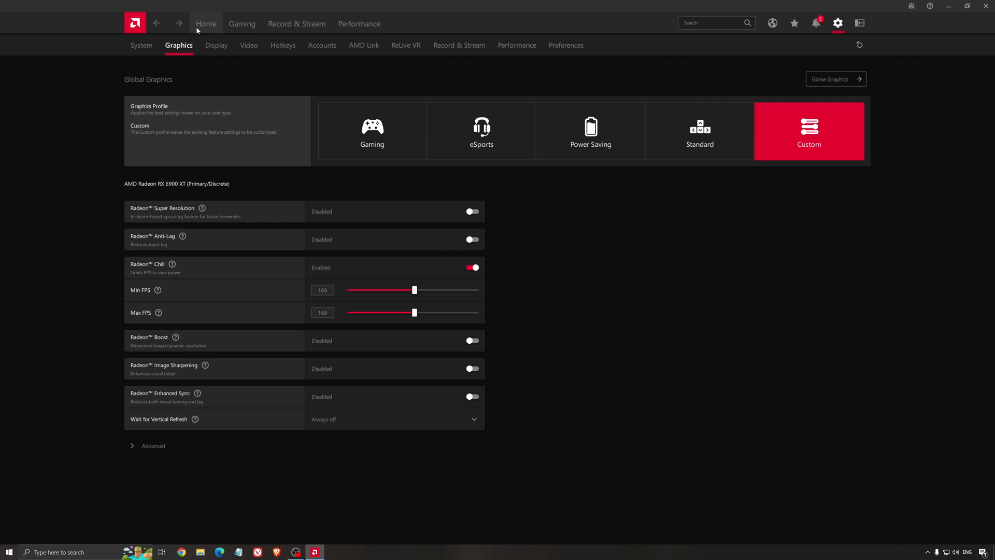
# Step: View the Home overview, then the Gaming list of 23 installed games
pyautogui.click(205, 24)
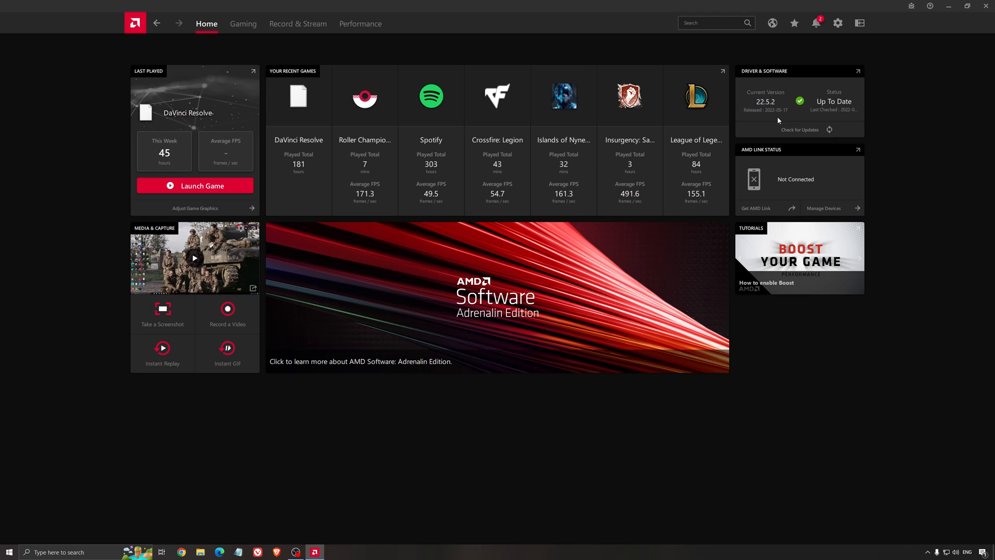
pyautogui.moveTo(259, 39)
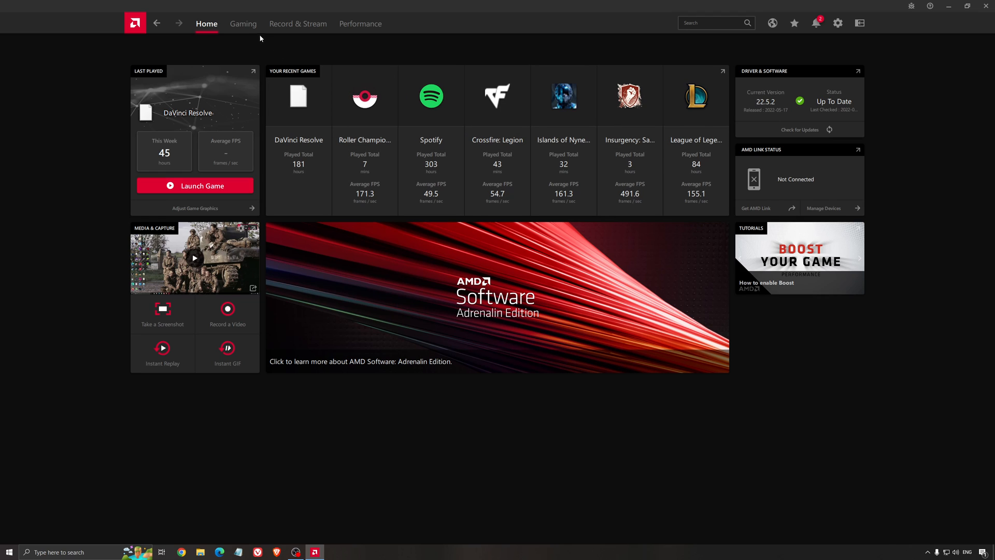
pyautogui.click(242, 23)
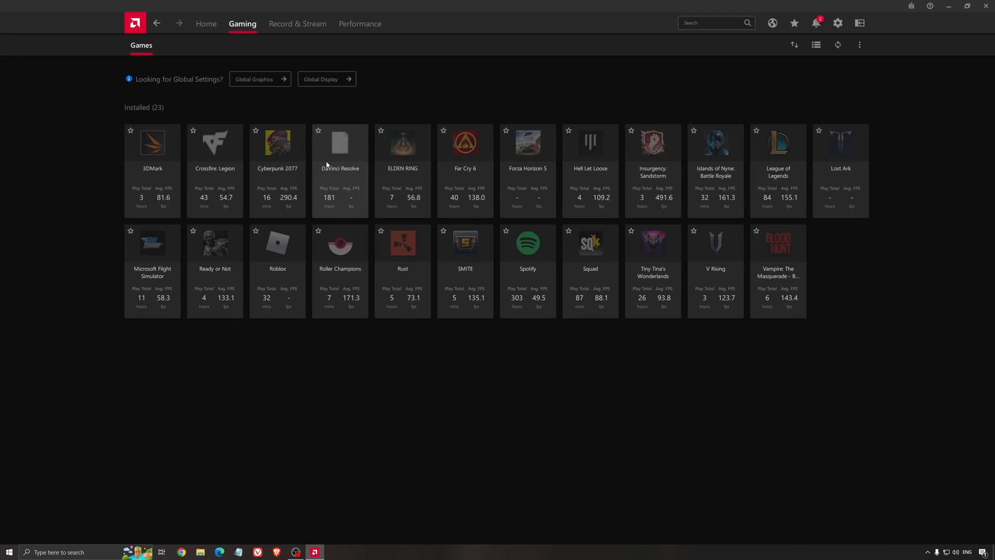
pyautogui.click(838, 24)
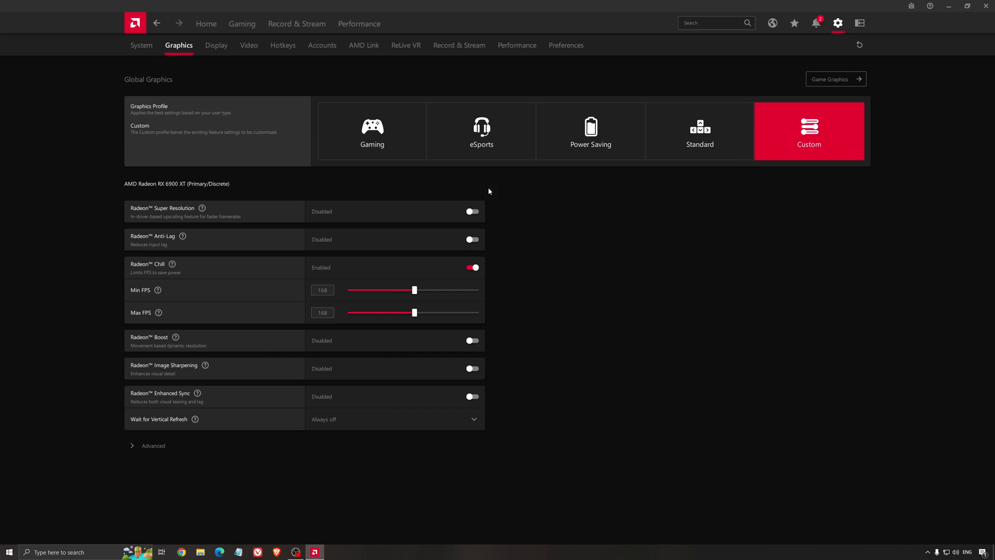
pyautogui.moveTo(282, 201)
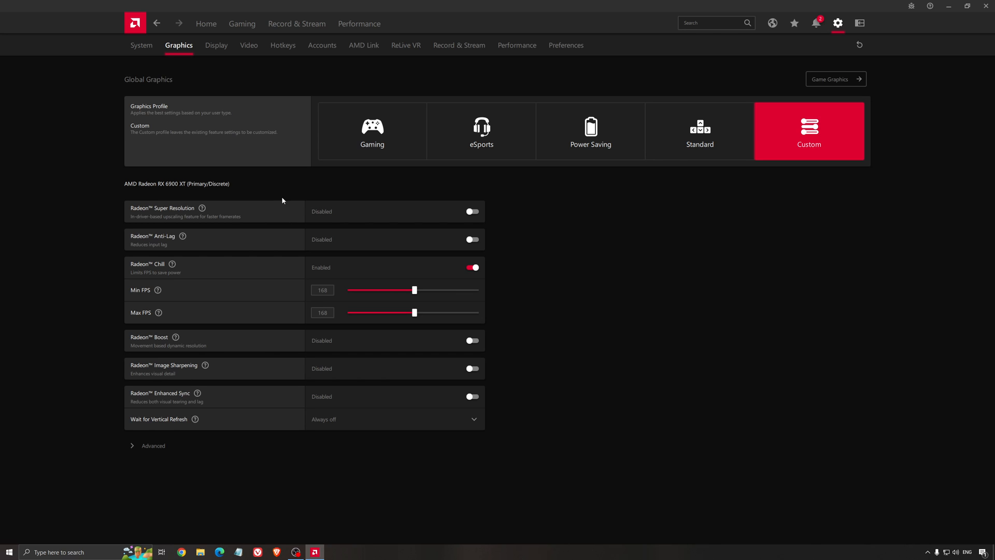
pyautogui.moveTo(160, 192)
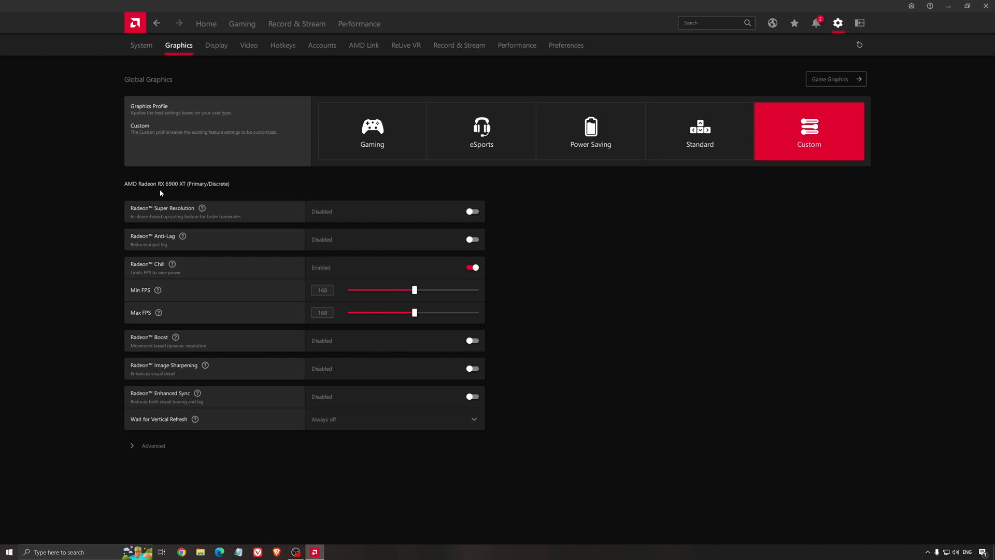
pyautogui.moveTo(150, 213)
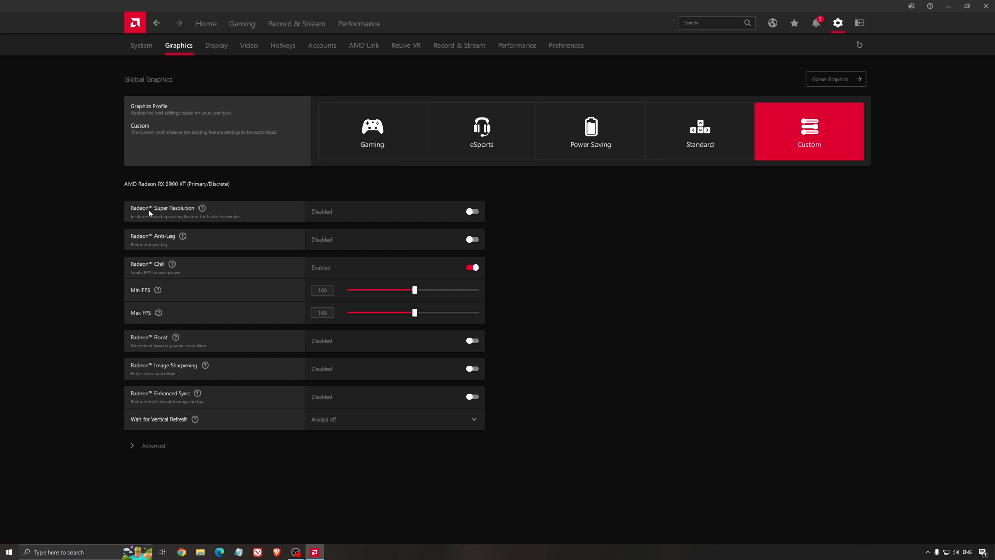
pyautogui.moveTo(274, 195)
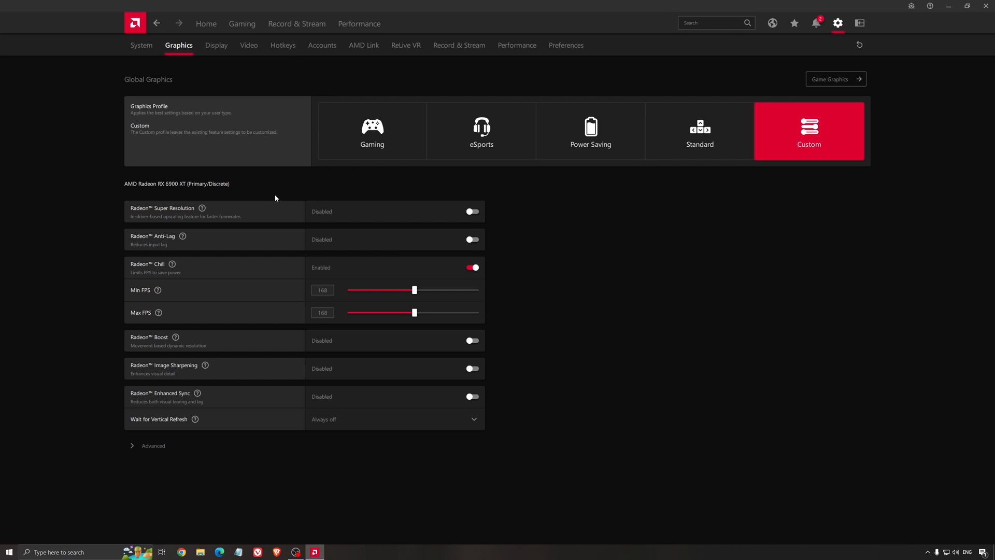
pyautogui.moveTo(281, 232)
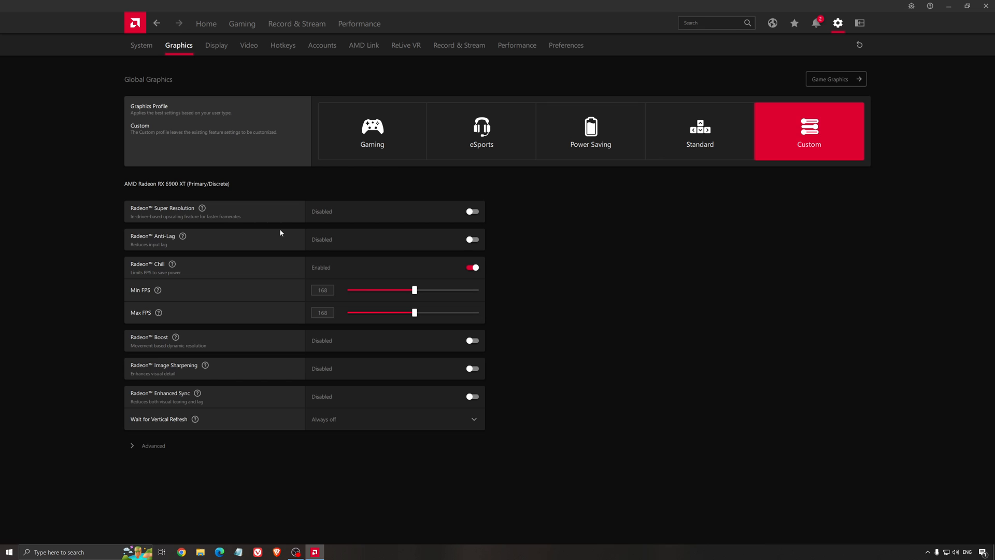
pyautogui.moveTo(145, 218)
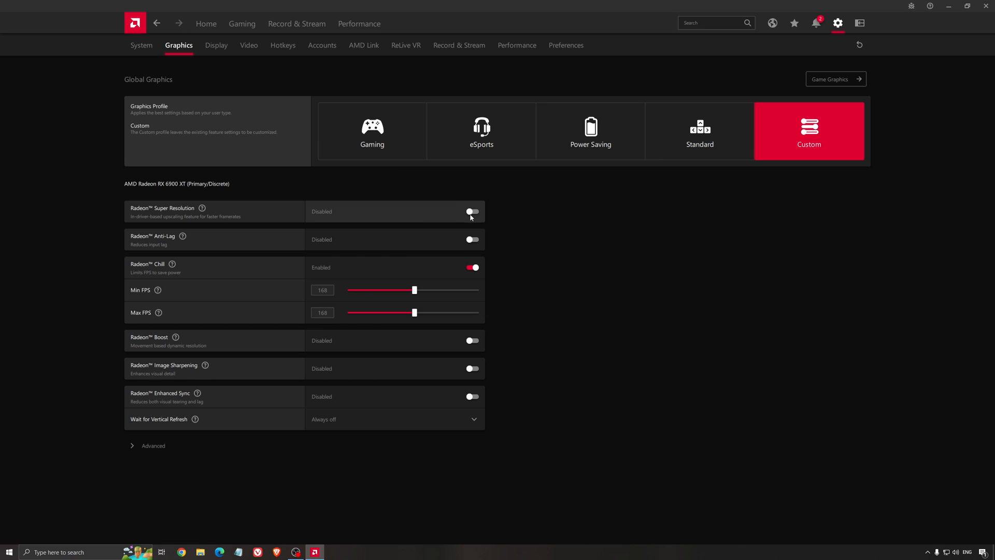
pyautogui.moveTo(461, 216)
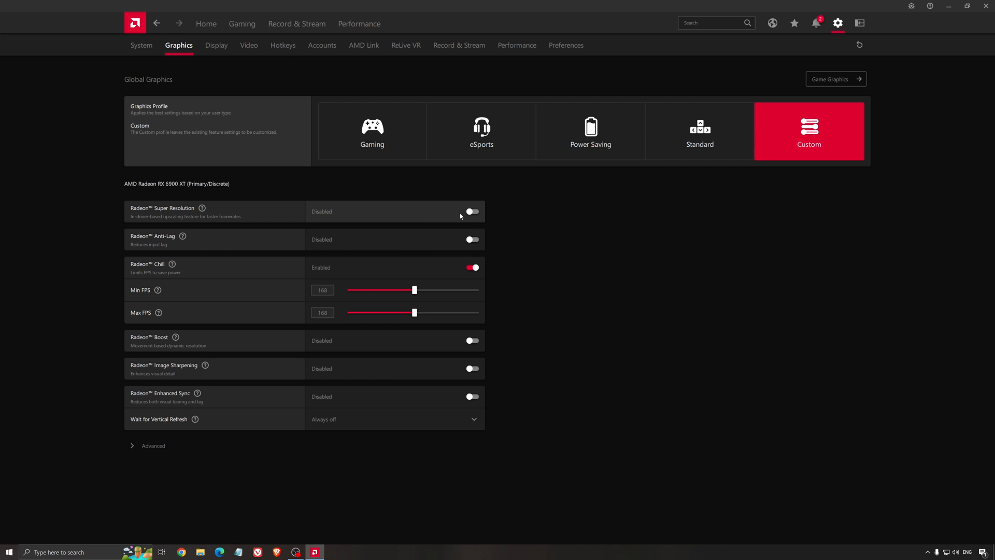
pyautogui.moveTo(453, 218)
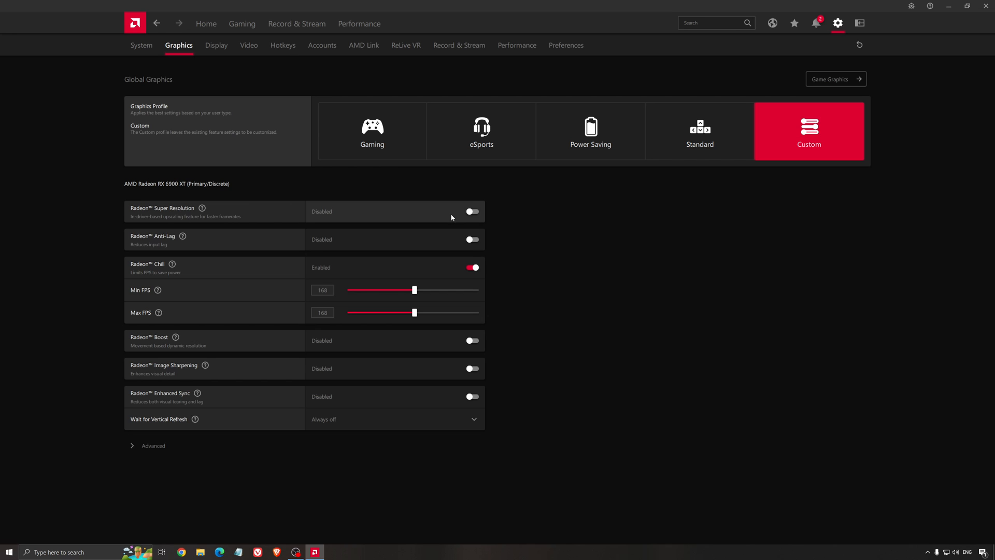
pyautogui.moveTo(195, 221)
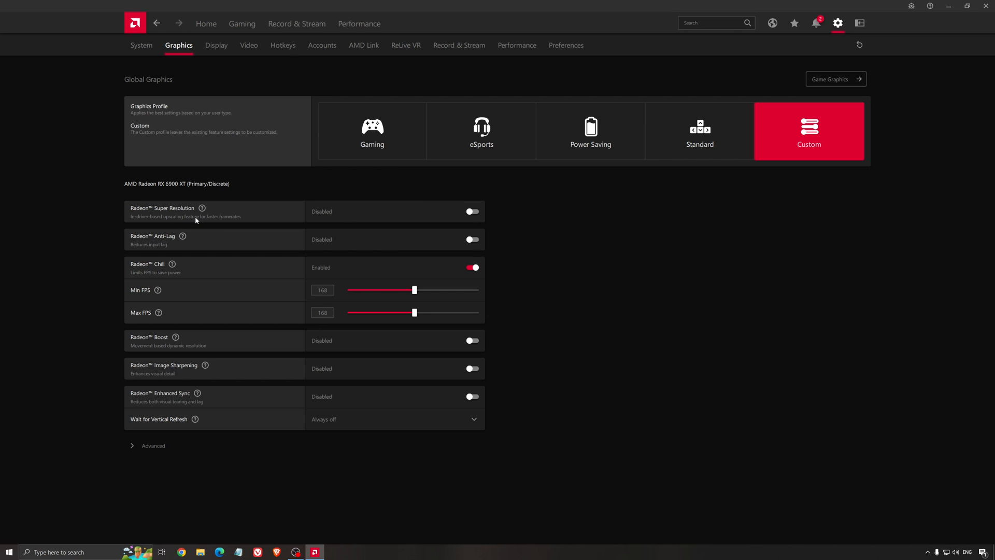
pyautogui.moveTo(241, 215)
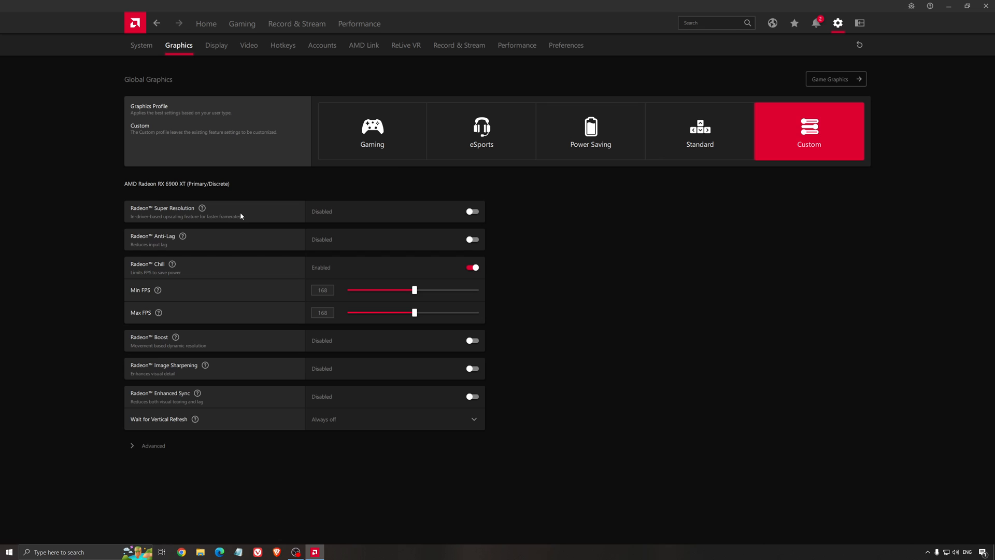
pyautogui.moveTo(388, 202)
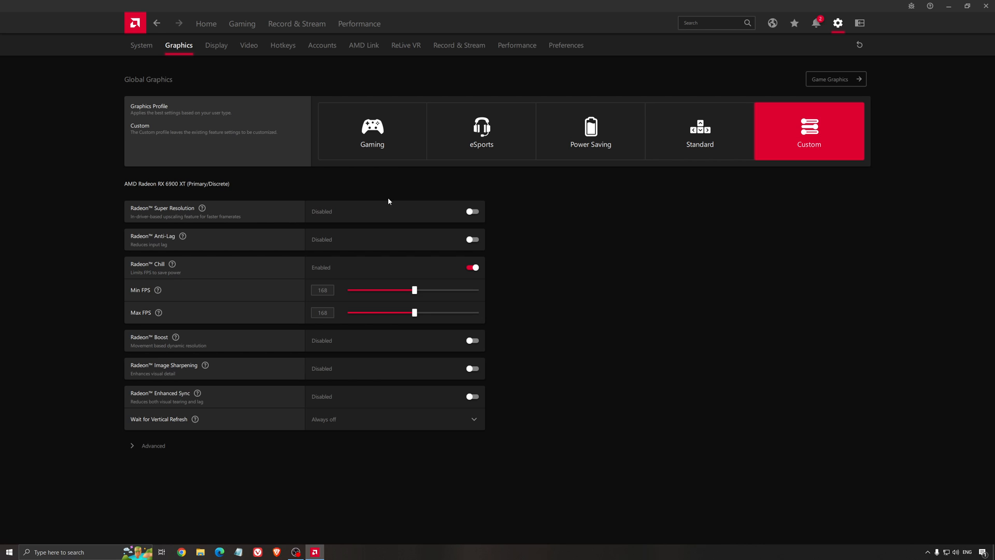
pyautogui.moveTo(555, 243)
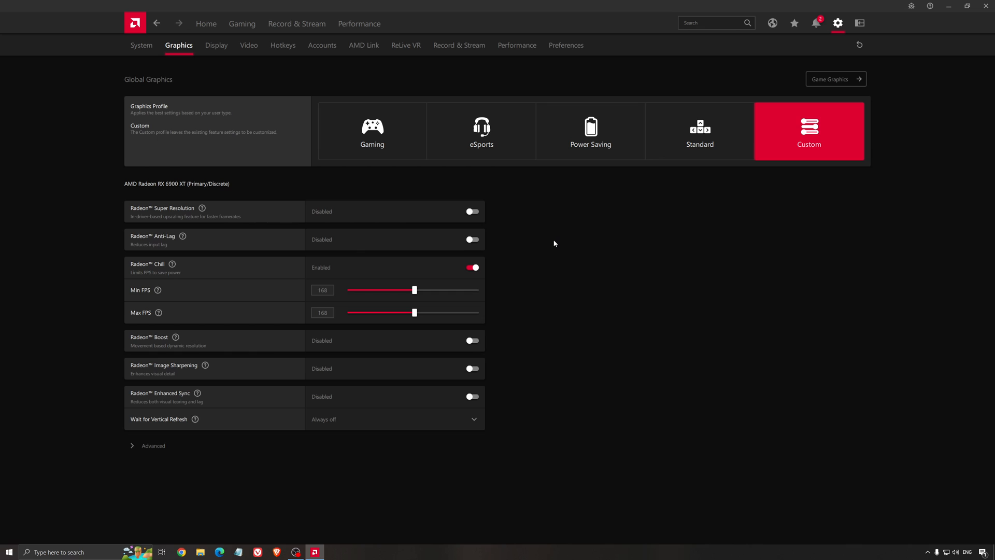
pyautogui.moveTo(552, 244)
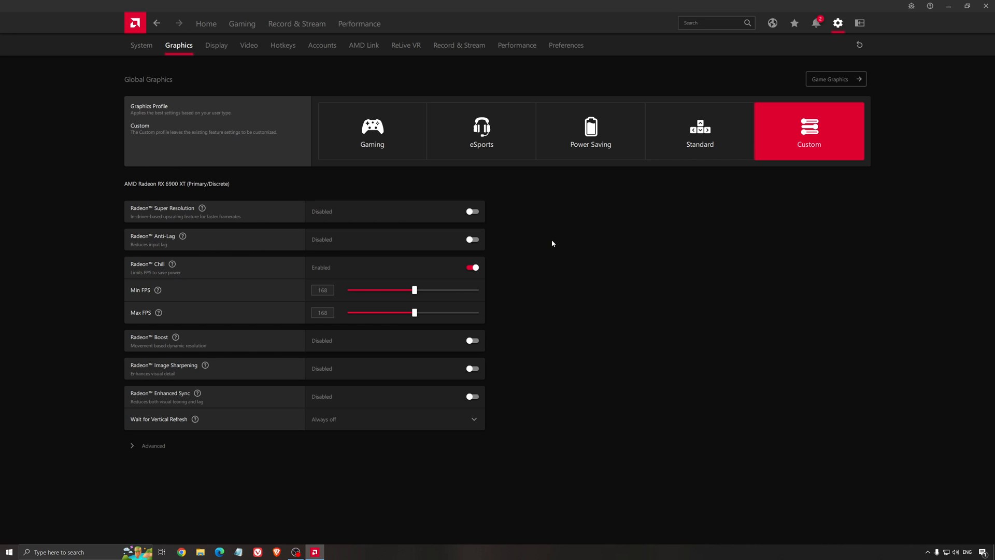
pyautogui.moveTo(546, 246)
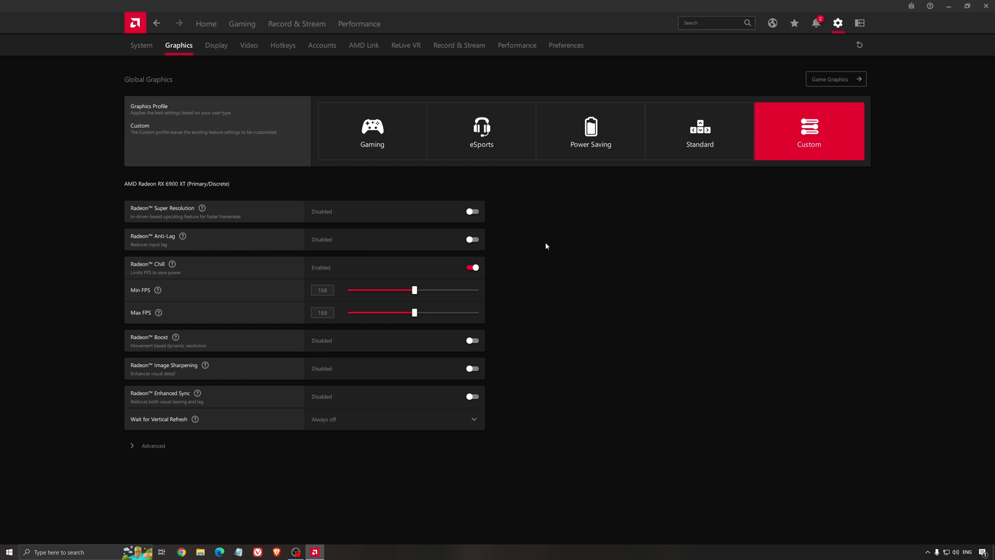
pyautogui.moveTo(554, 257)
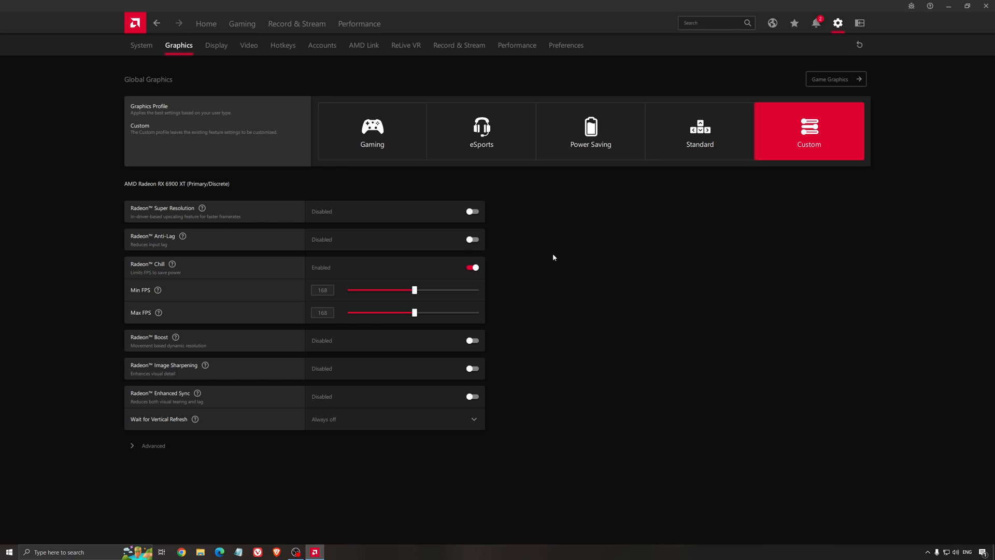
pyautogui.moveTo(378, 238)
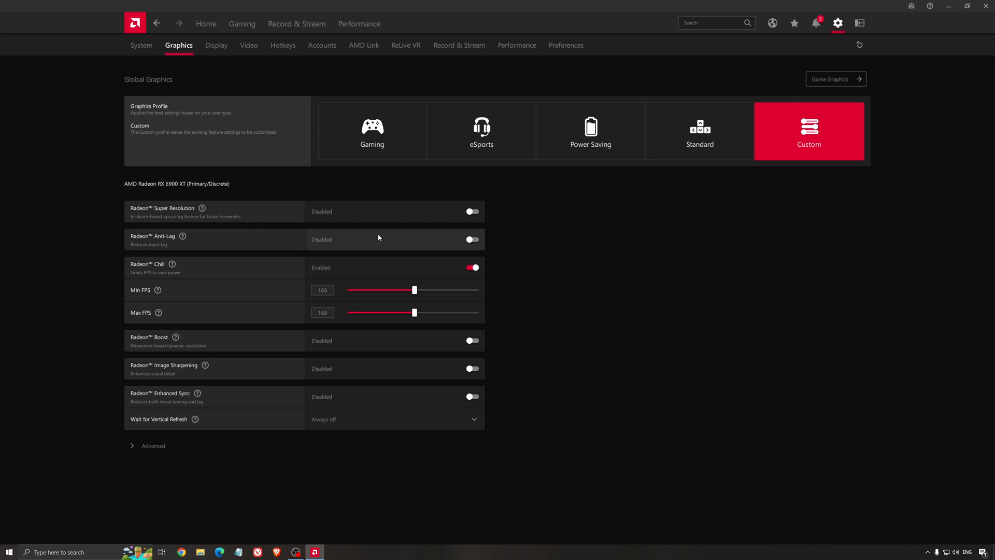
pyautogui.moveTo(596, 230)
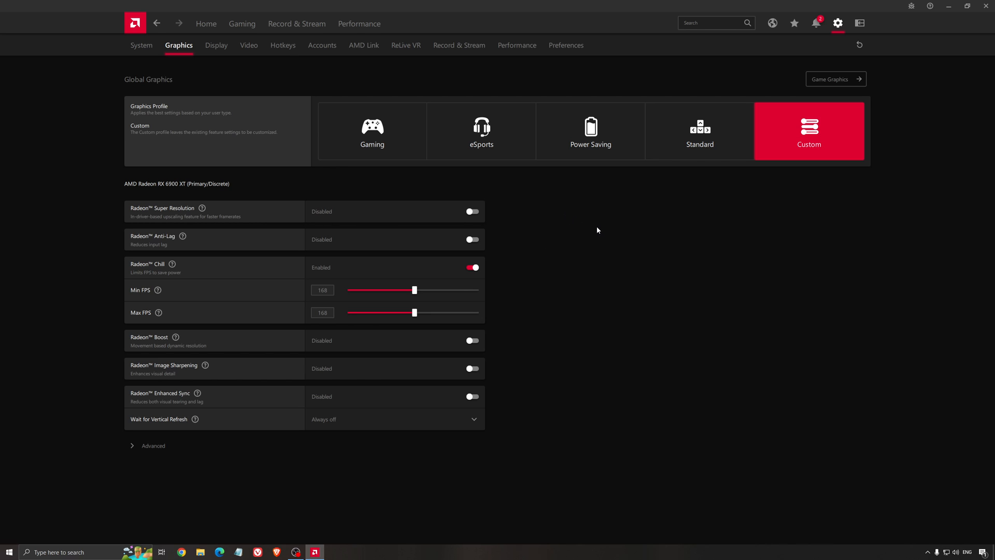
pyautogui.moveTo(974, 32)
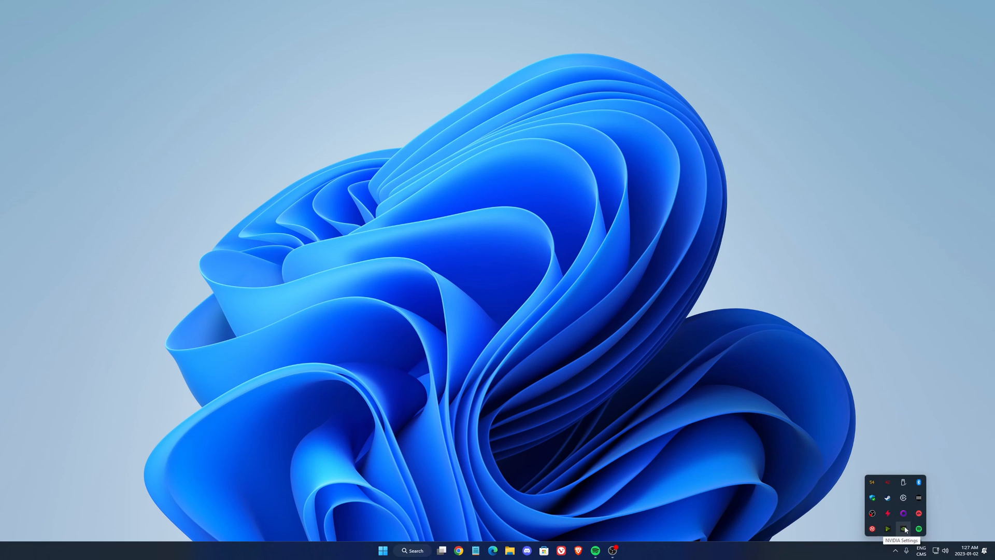
pyautogui.moveTo(919, 498)
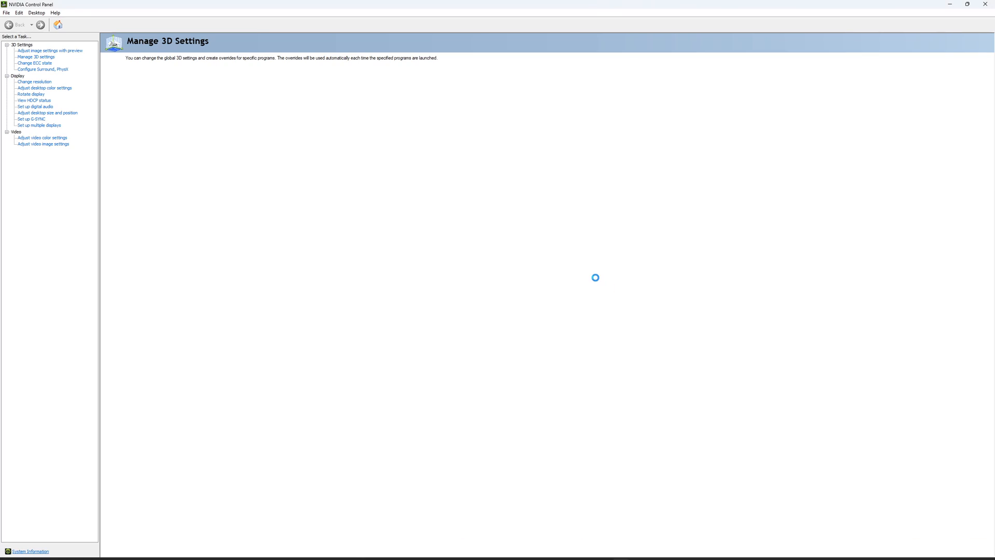
# Step: Open Manage 3D settings and bring up the global Max Frame Rate options
pyautogui.click(36, 56)
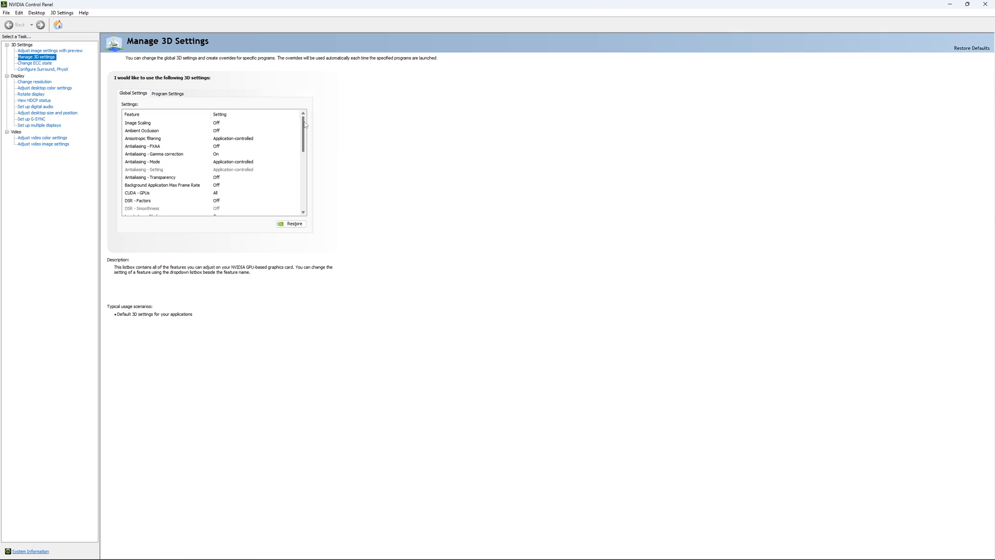
pyautogui.scroll(-3)
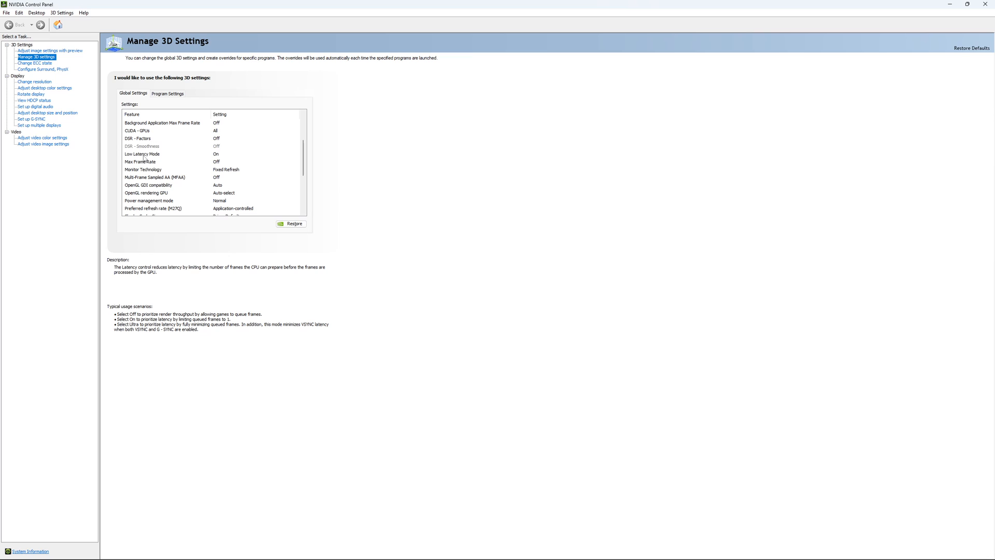
pyautogui.moveTo(211, 158)
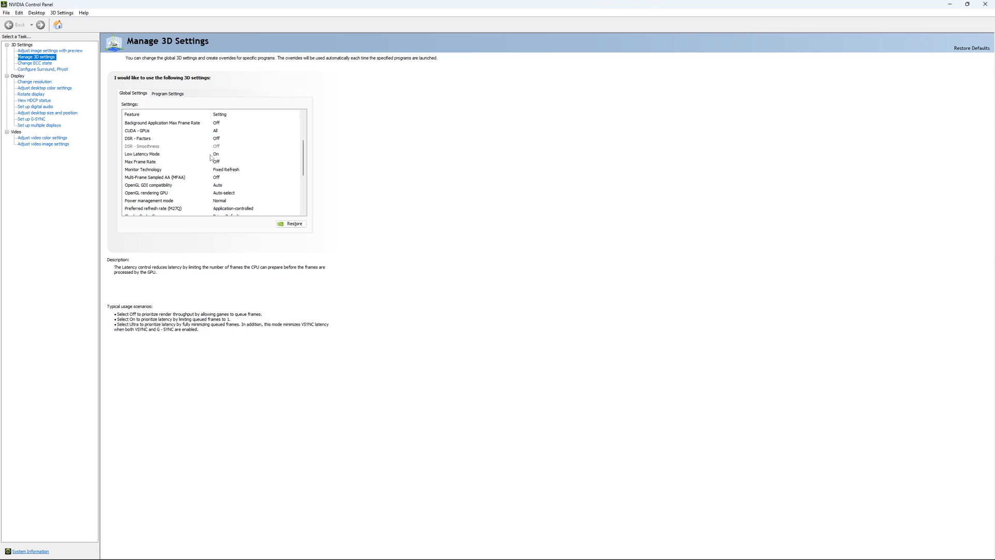
pyautogui.scroll(-3)
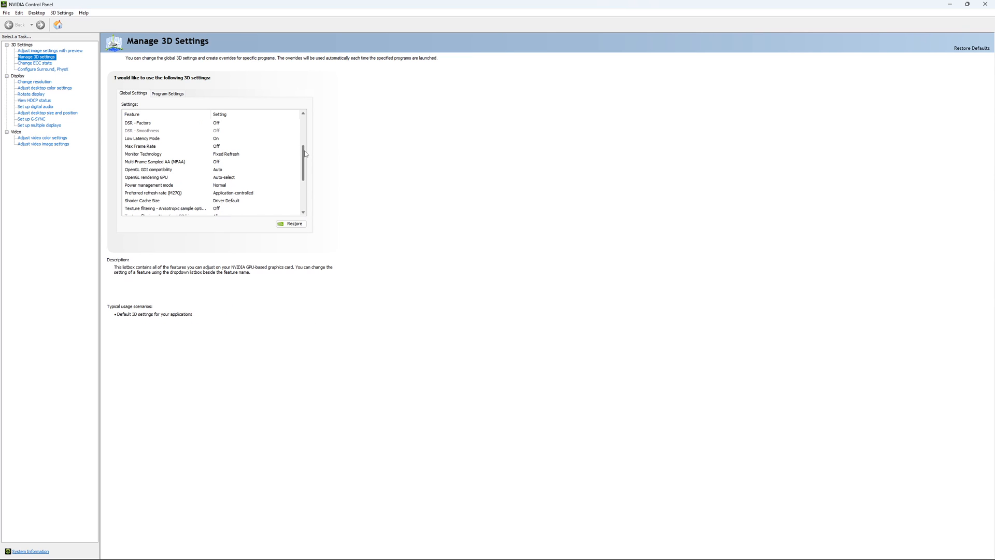
pyautogui.click(139, 146)
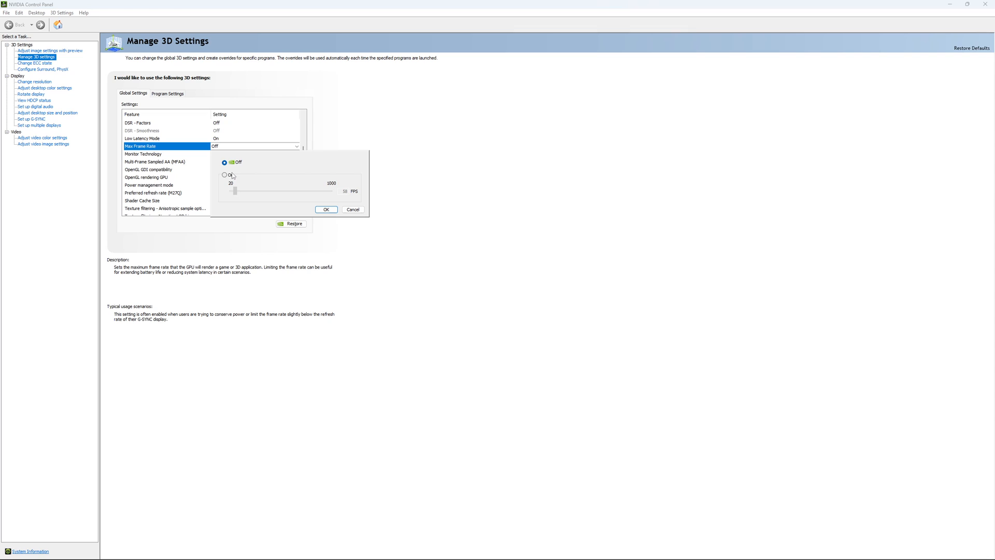
# Step: Try a Max Frame Rate cap near 167 FPS, then set it back Off
pyautogui.click(223, 175)
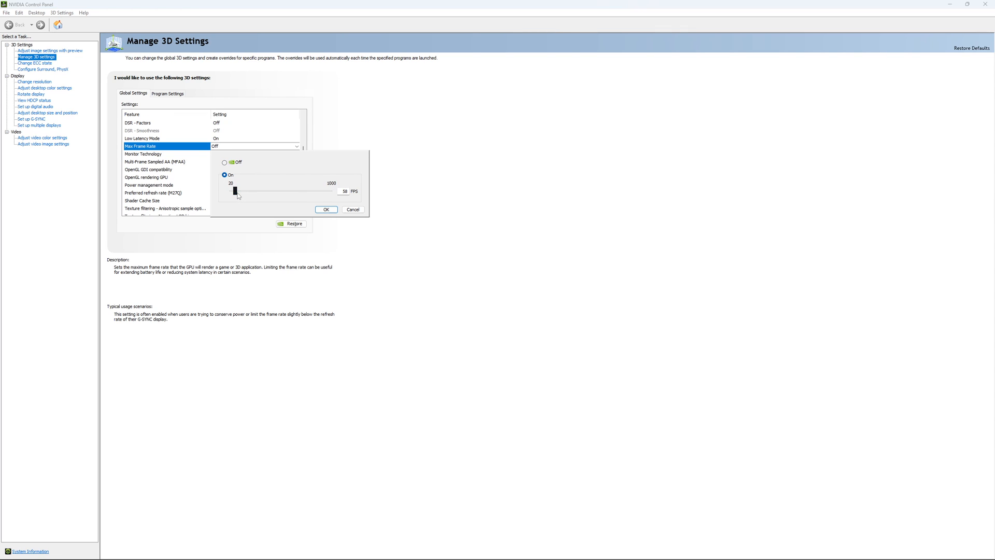
pyautogui.moveTo(234, 191); pyautogui.dragTo(250, 190)
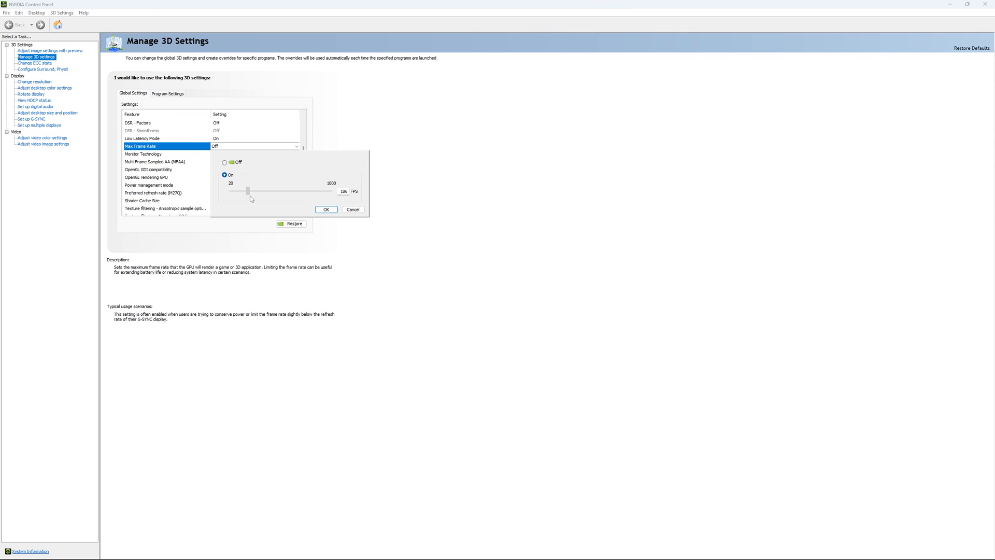
pyautogui.moveTo(257, 191); pyautogui.dragTo(246, 190)
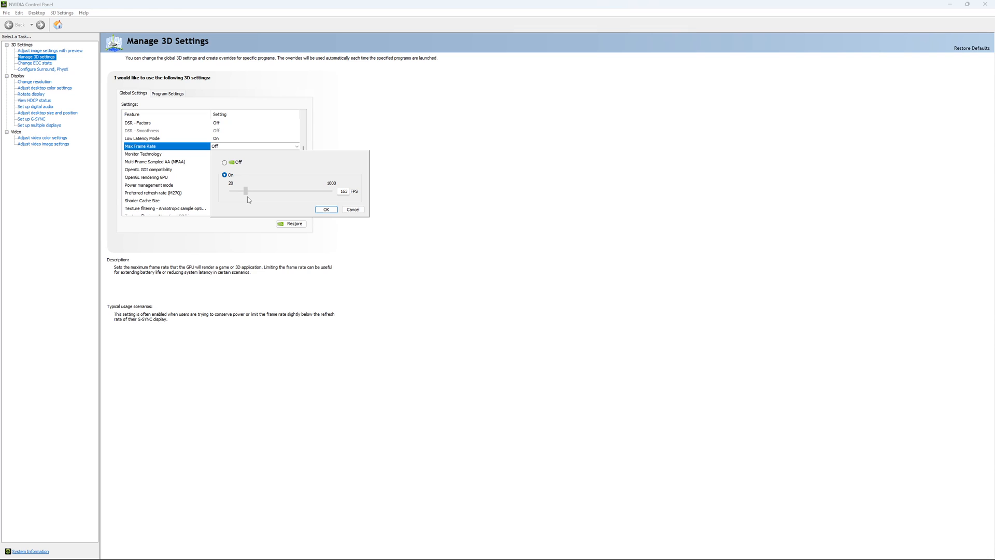
pyautogui.moveTo(246, 190); pyautogui.dragTo(244, 190)
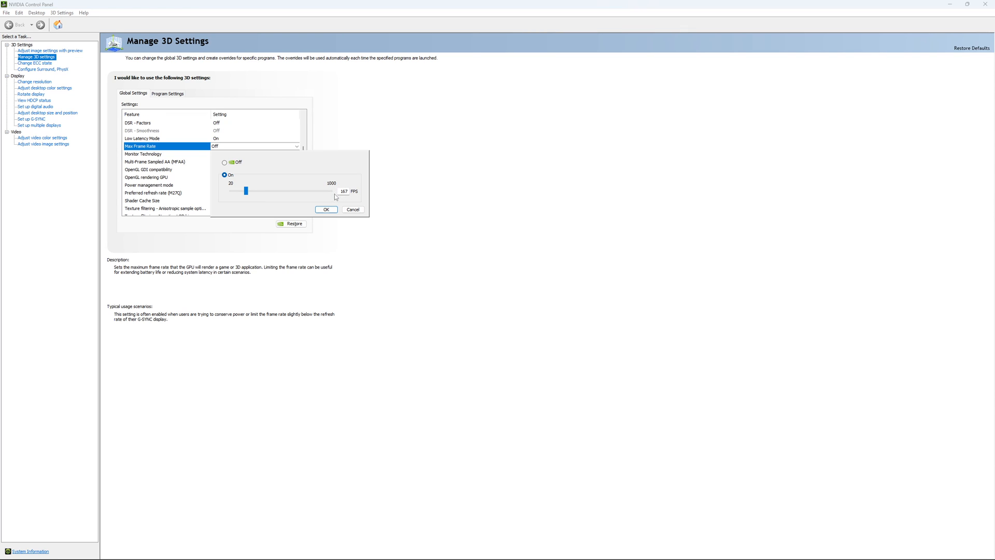
pyautogui.moveTo(322, 198)
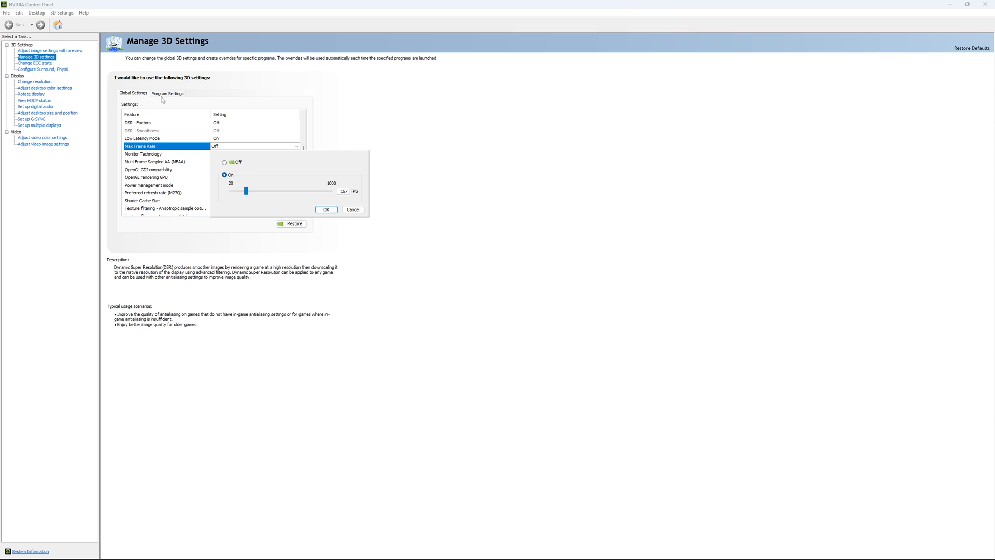
pyautogui.click(224, 162)
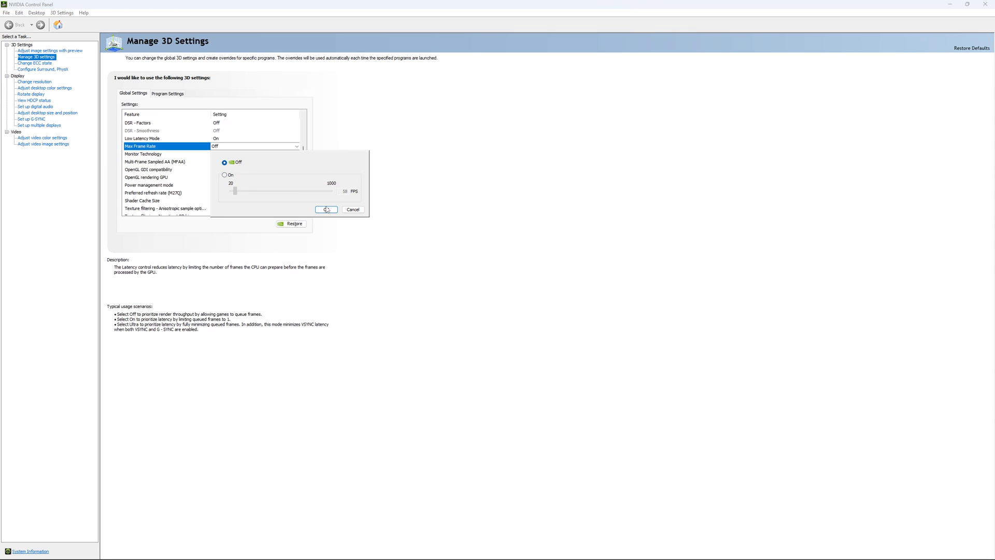
pyautogui.click(326, 209)
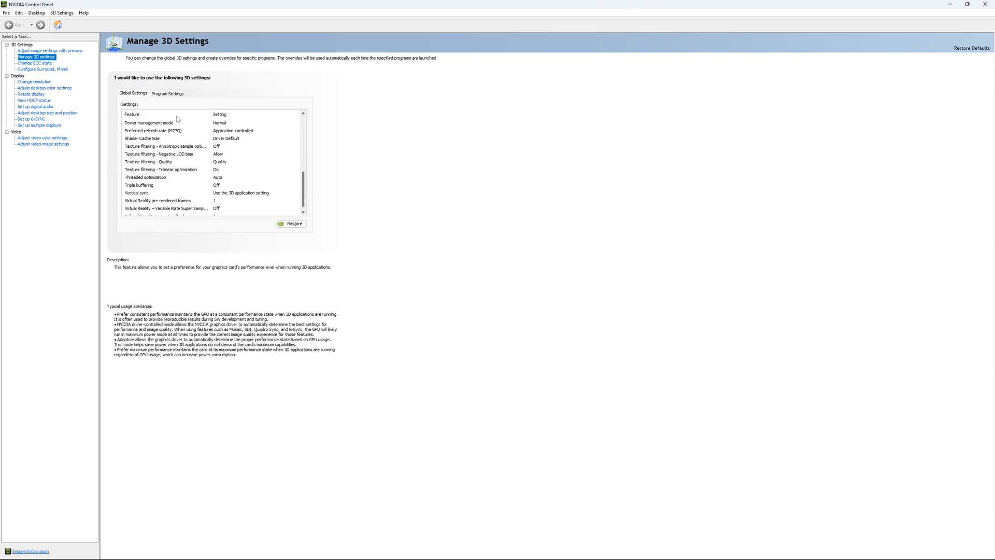
# Step: Check the ECC state page, then view the 2560 × 1440 170 Hz resolution
pyautogui.click(36, 63)
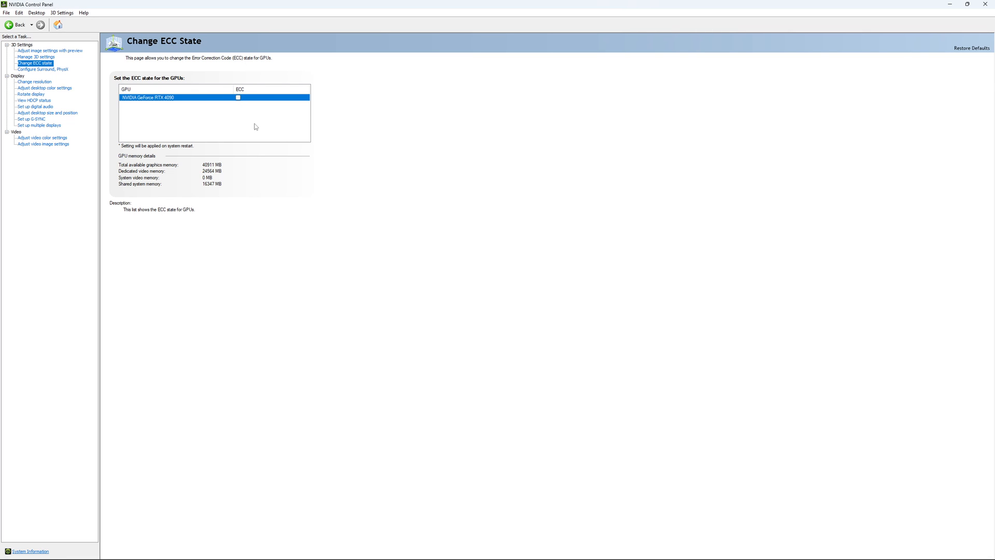
pyautogui.moveTo(33, 81)
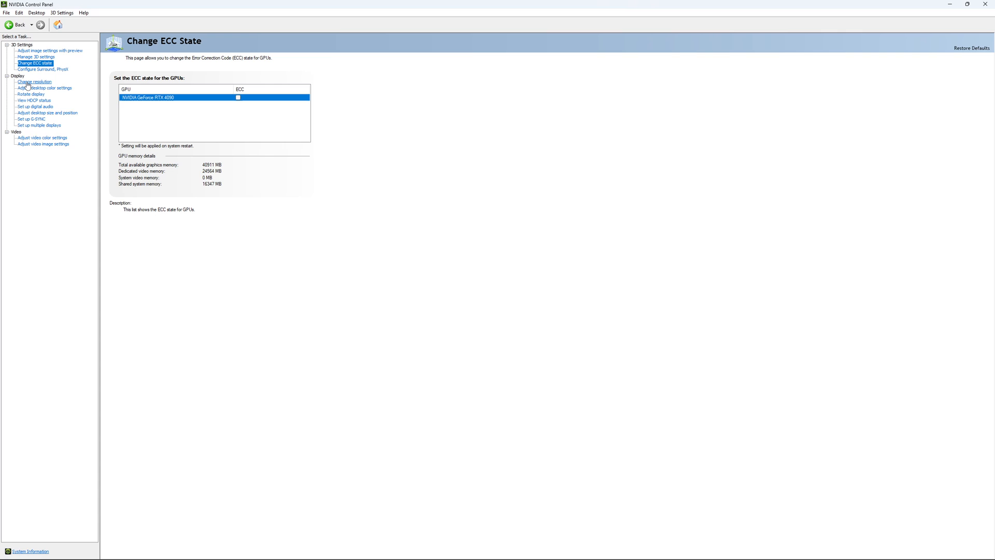
pyautogui.click(33, 81)
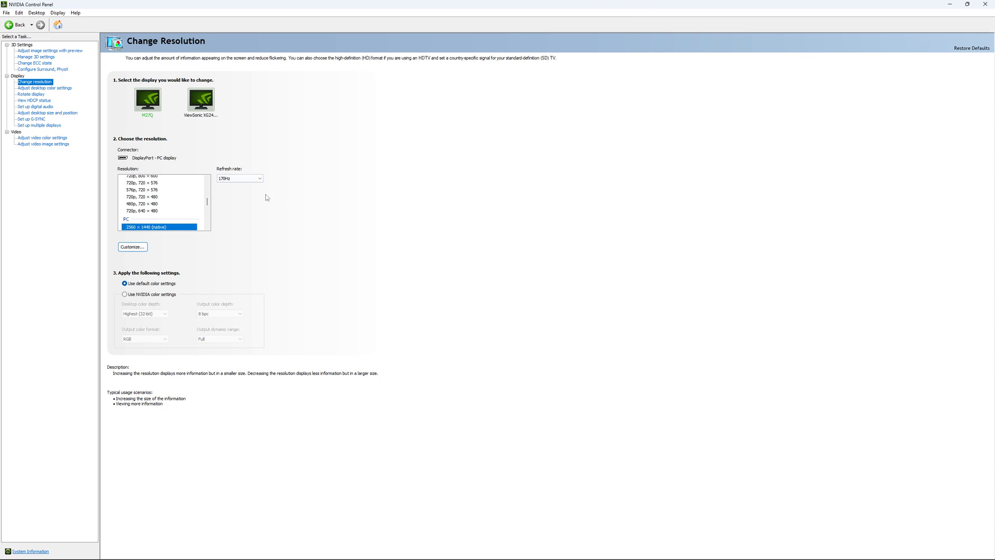
pyautogui.moveTo(262, 201)
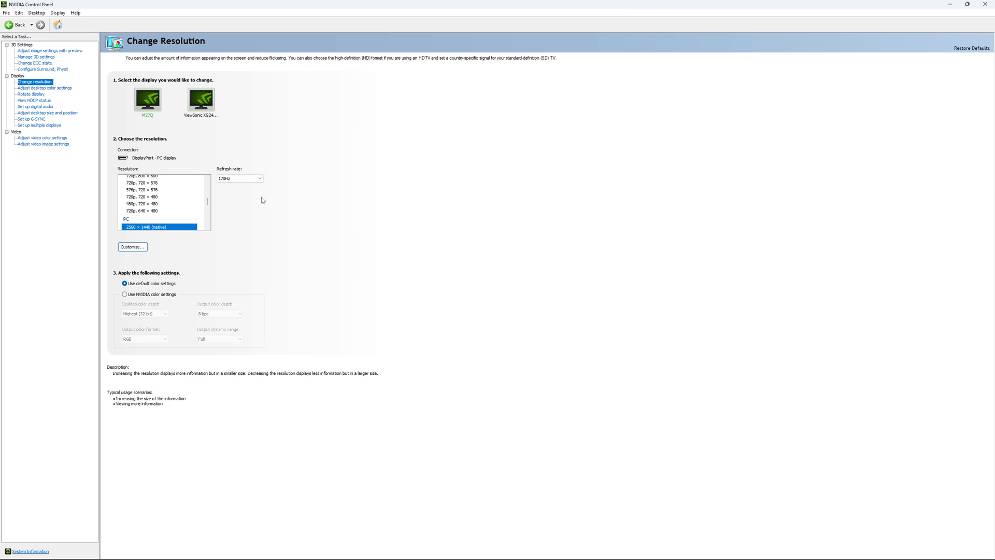
pyautogui.click(259, 178)
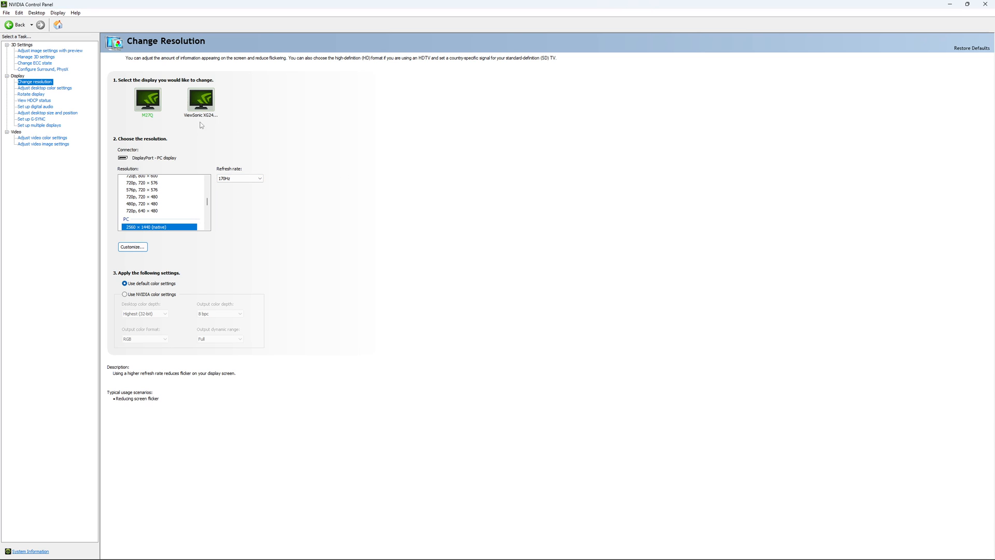
pyautogui.moveTo(39, 121)
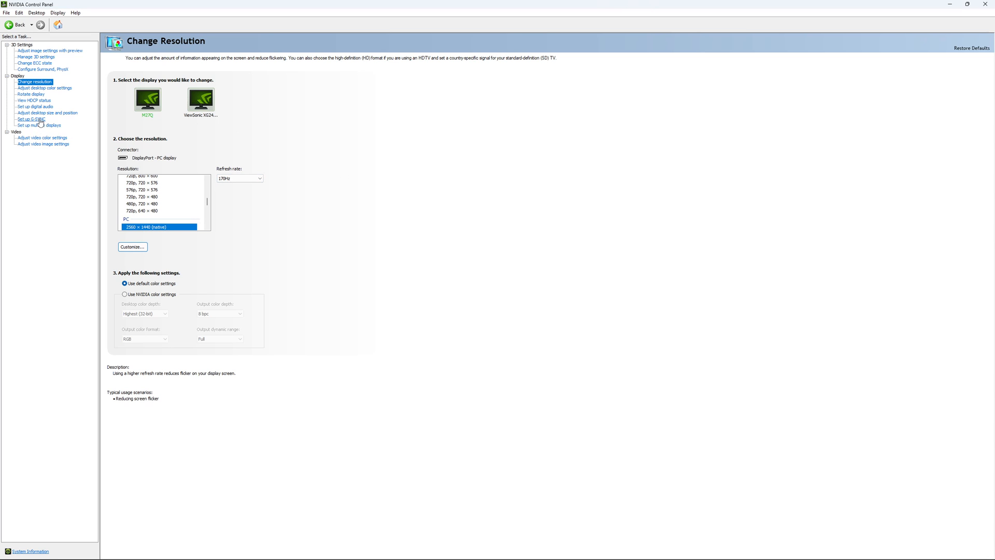
# Step: Untick G-SYNC Compatible on the Set up G-SYNC page
pyautogui.click(30, 120)
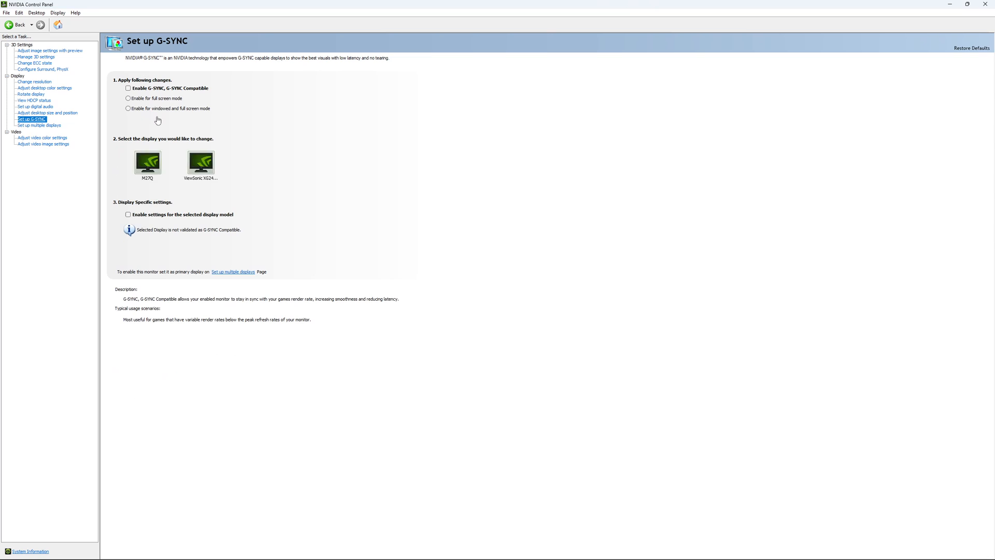
pyautogui.click(147, 163)
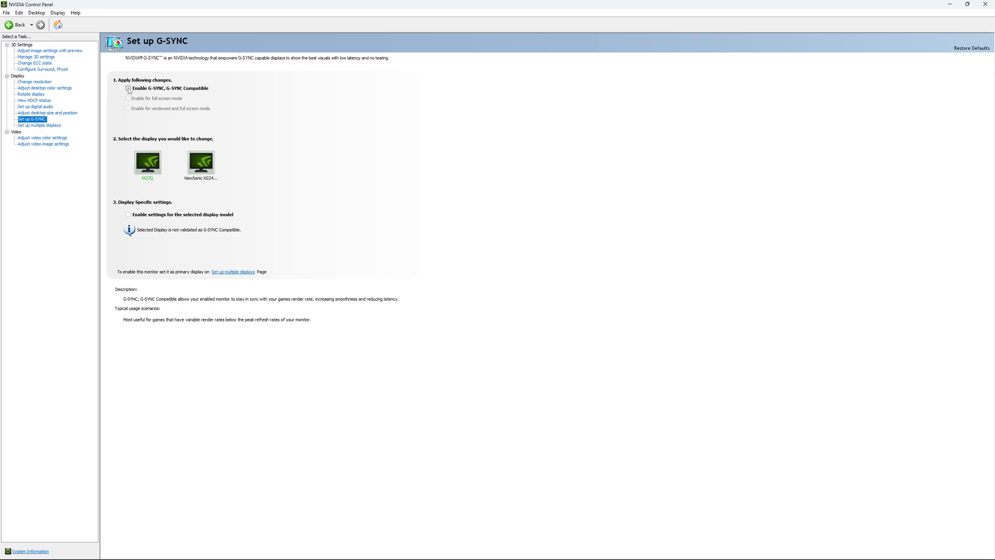
pyautogui.click(128, 88)
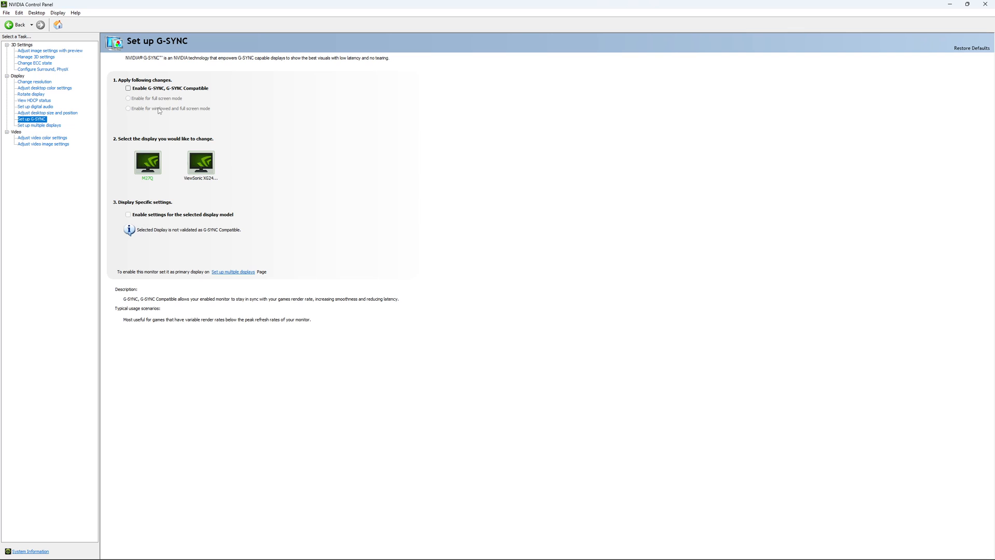
pyautogui.moveTo(148, 167)
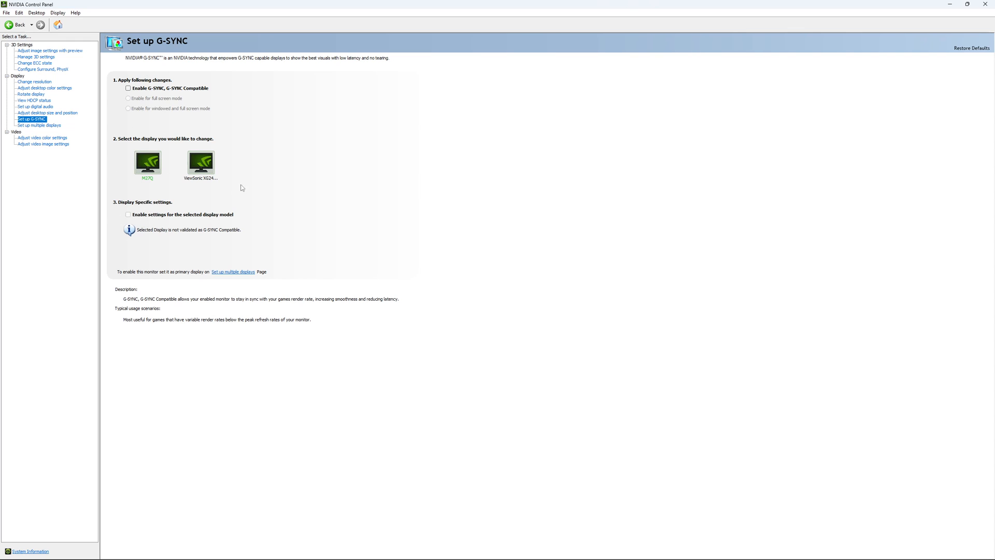
pyautogui.moveTo(227, 151)
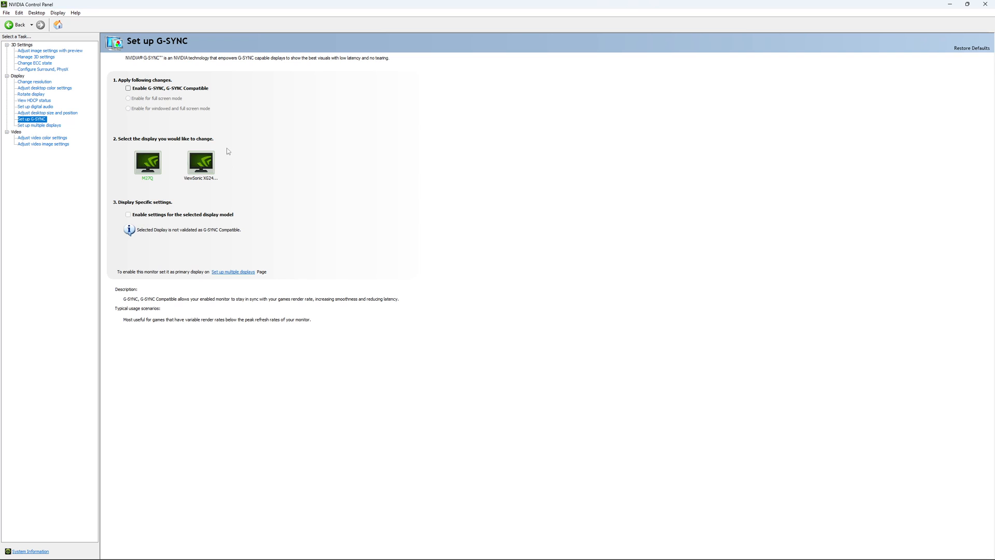
pyautogui.moveTo(151, 157)
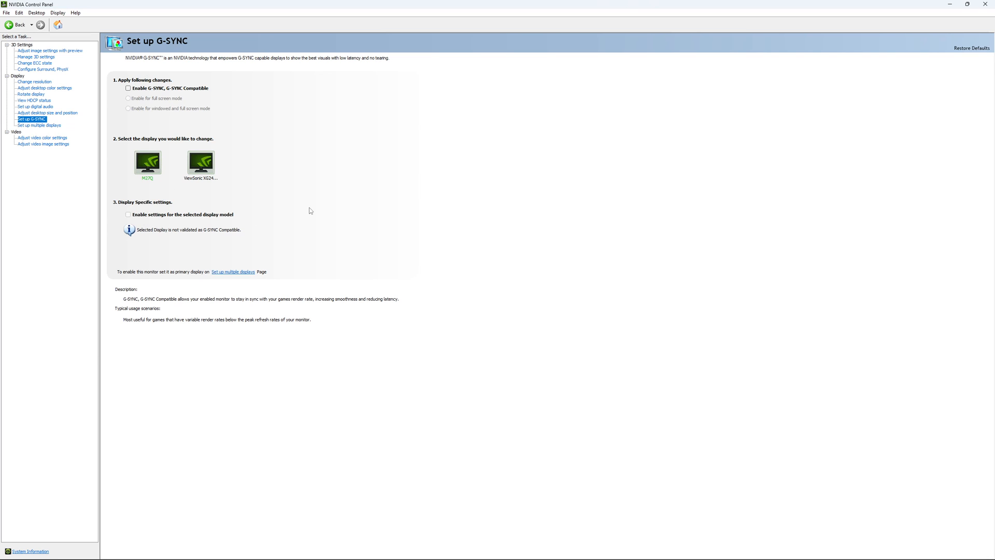
pyautogui.moveTo(300, 219)
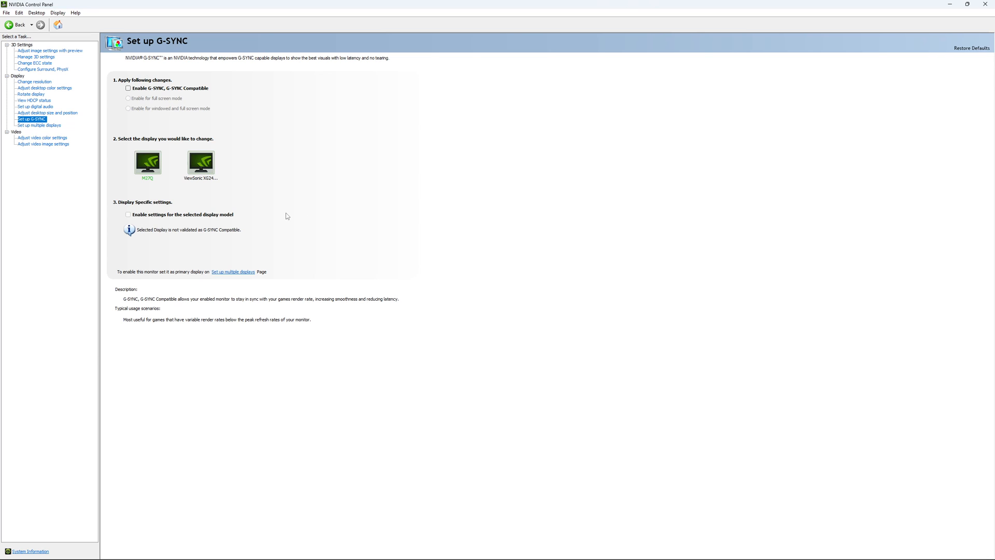
pyautogui.moveTo(278, 197)
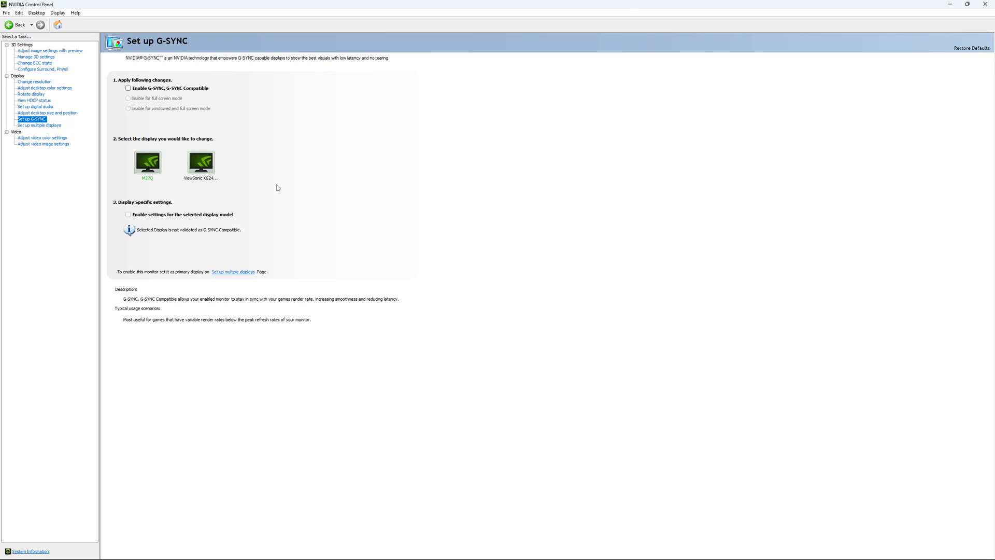
pyautogui.moveTo(277, 193)
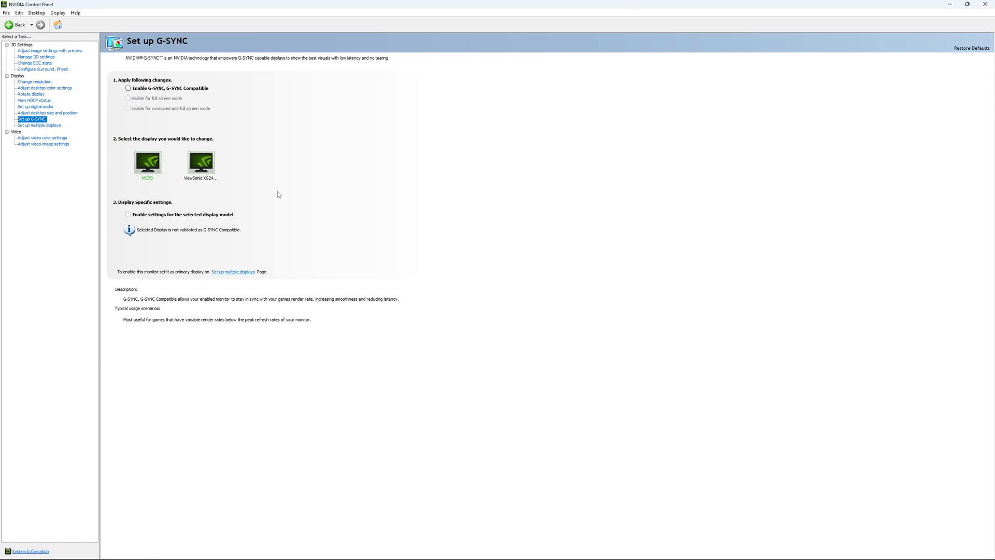
pyautogui.moveTo(284, 183)
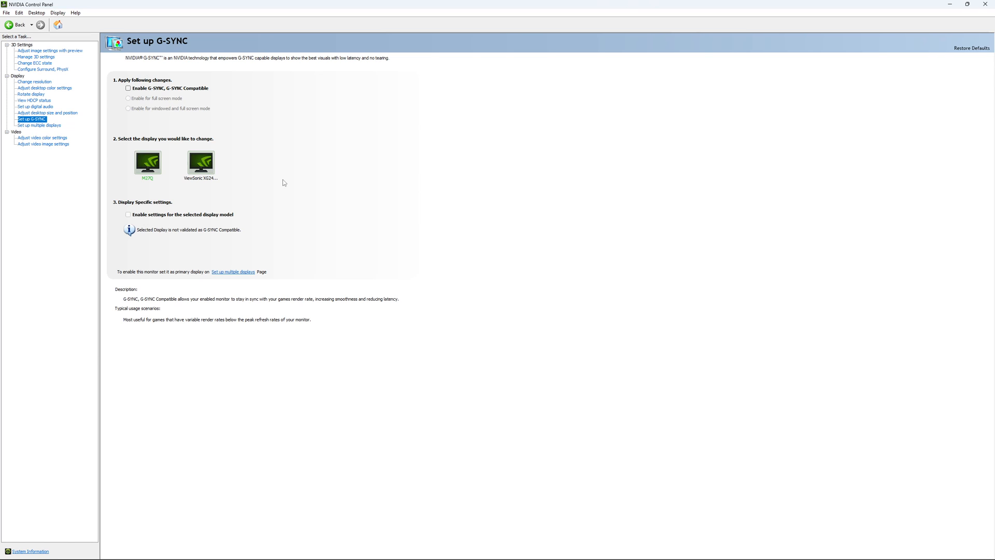
pyautogui.moveTo(288, 184)
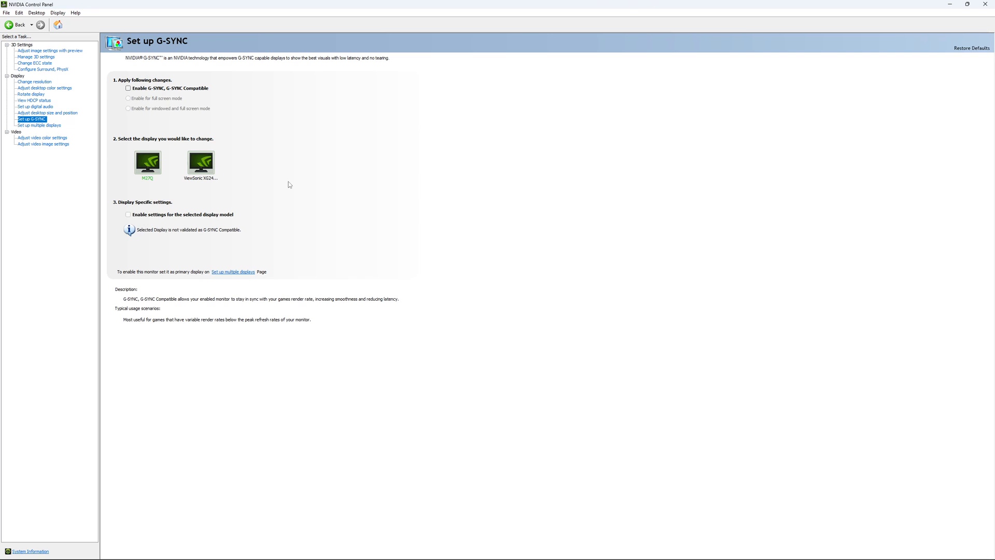
pyautogui.moveTo(298, 189)
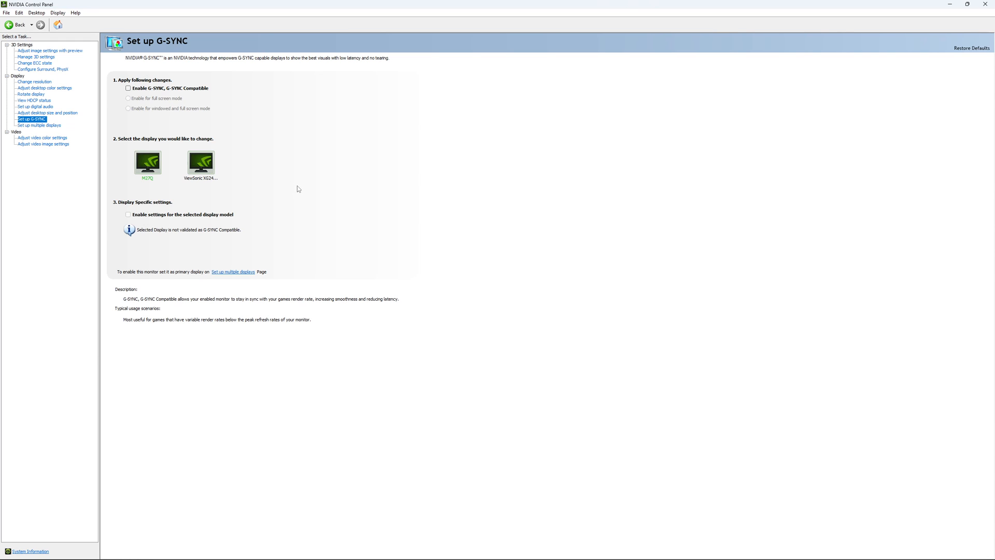
pyautogui.moveTo(300, 193)
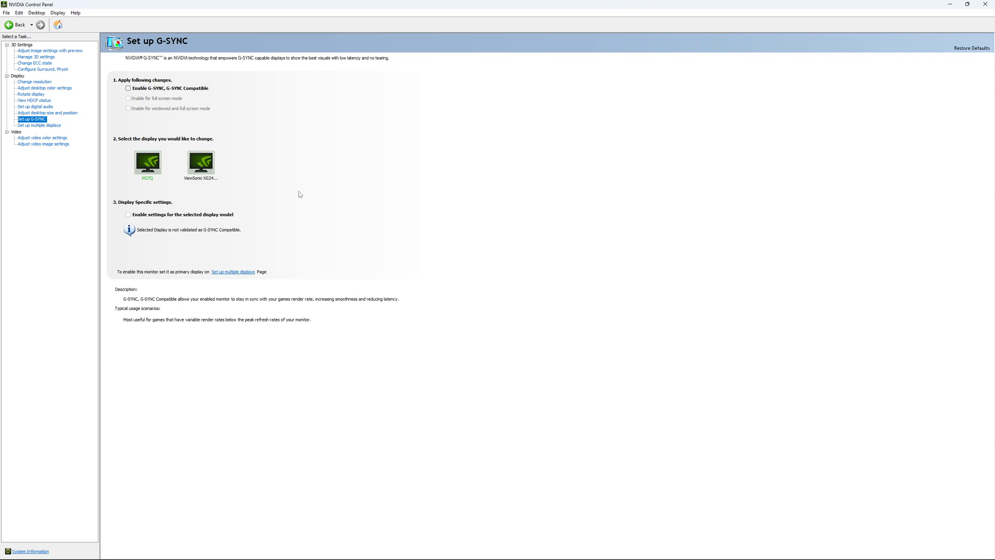
pyautogui.moveTo(294, 198)
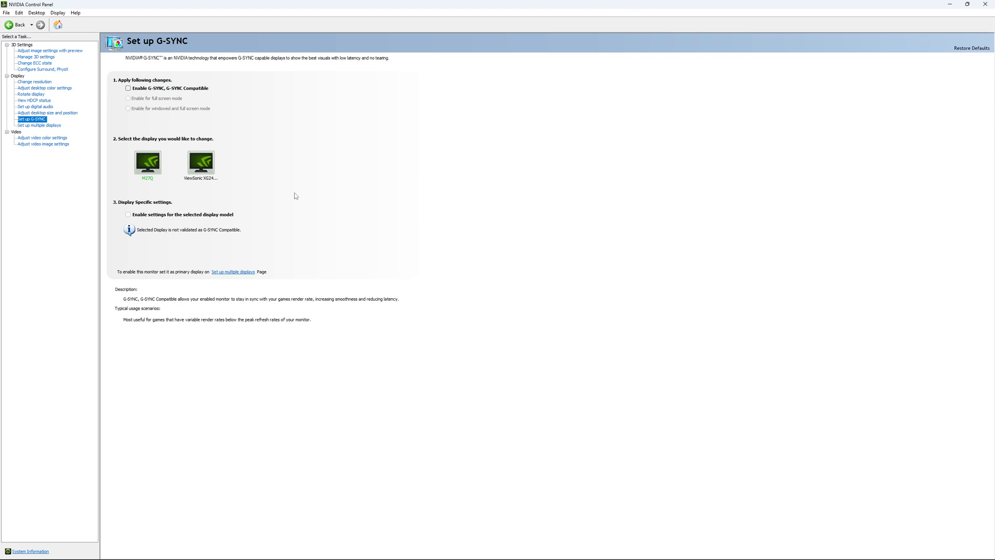
pyautogui.moveTo(337, 305)
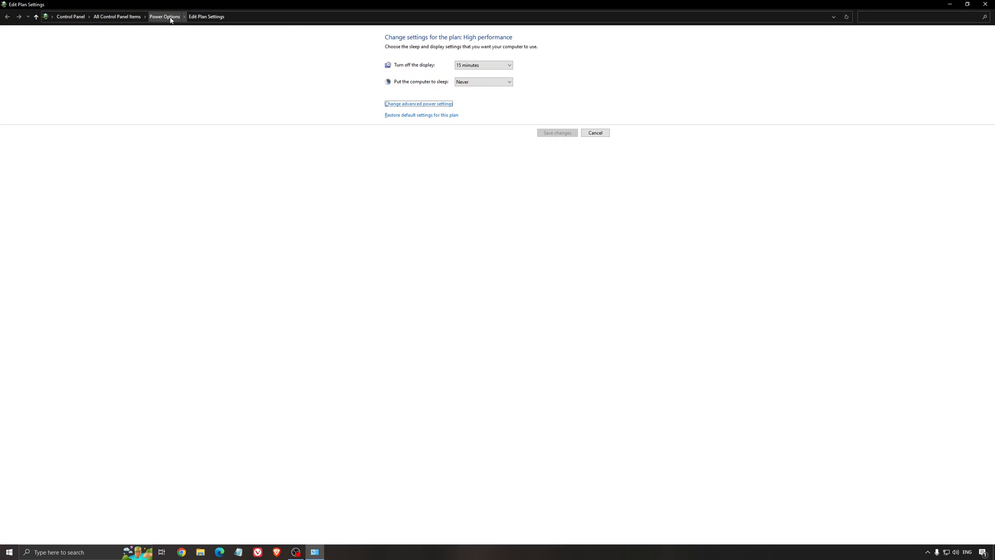
# Step: Return to the power plan list and confirm High performance is selected
pyautogui.click(165, 16)
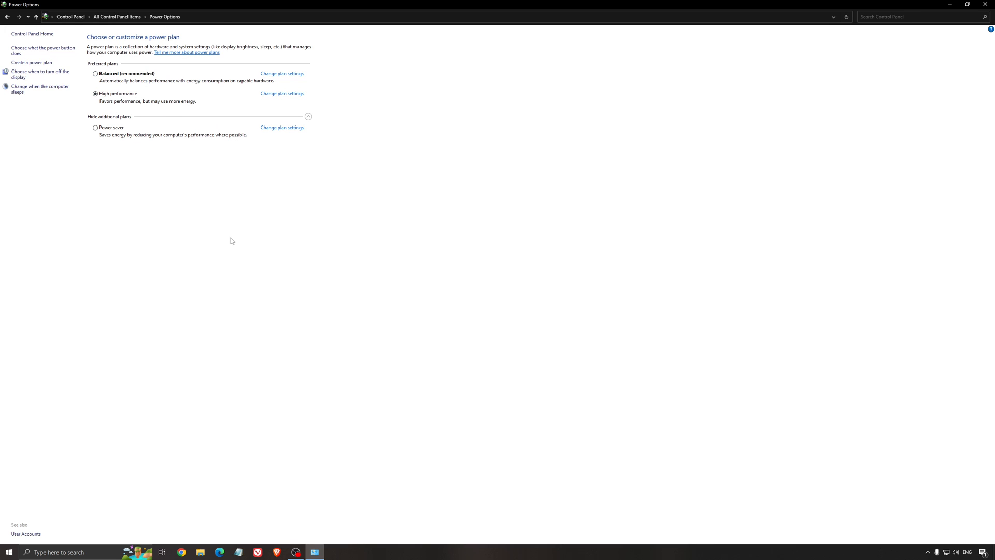
pyautogui.moveTo(284, 232)
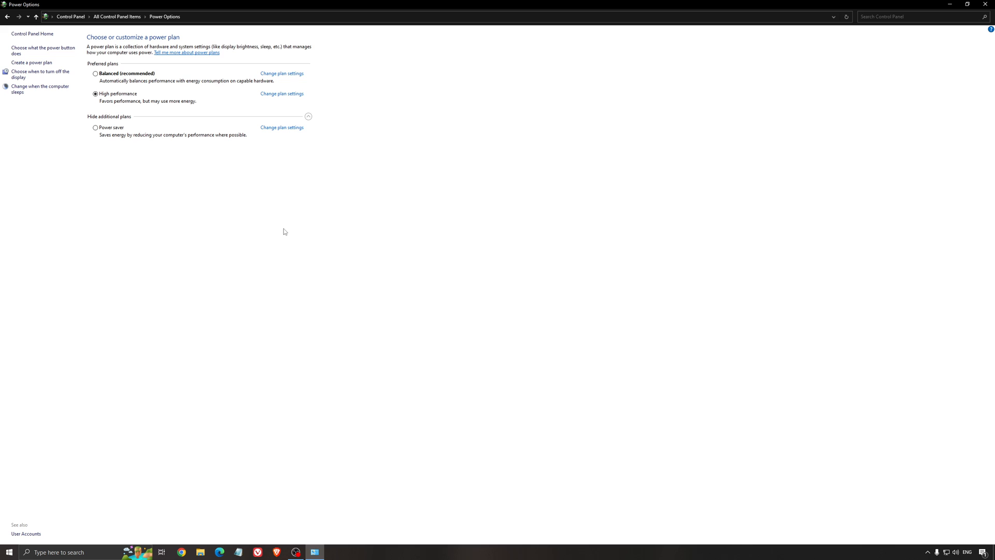
pyautogui.moveTo(130, 134)
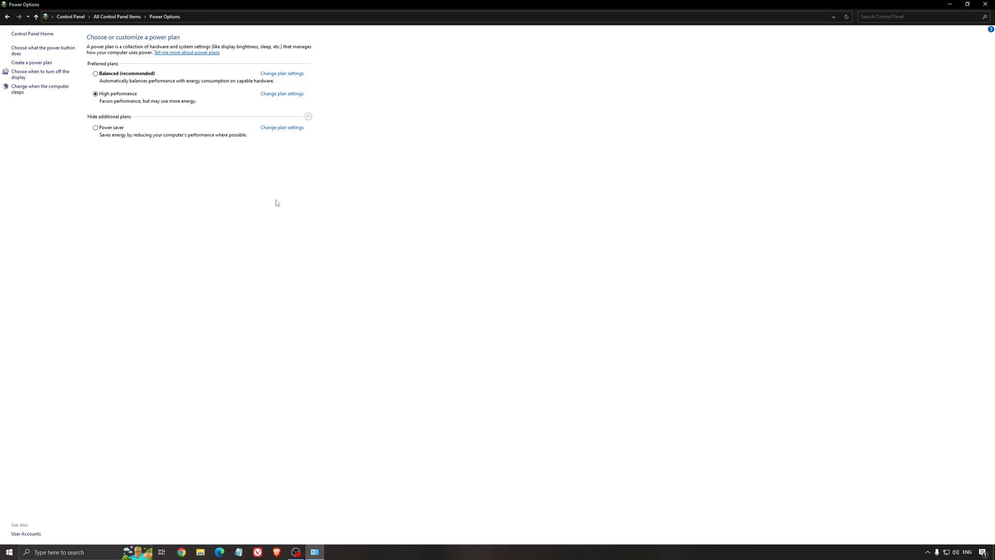
pyautogui.moveTo(285, 184)
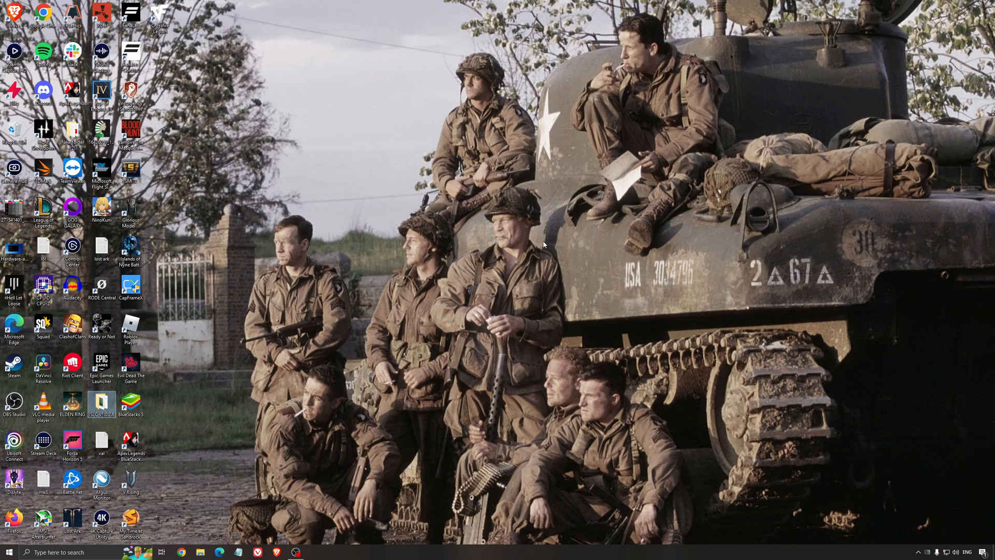
pyautogui.moveTo(571, 375)
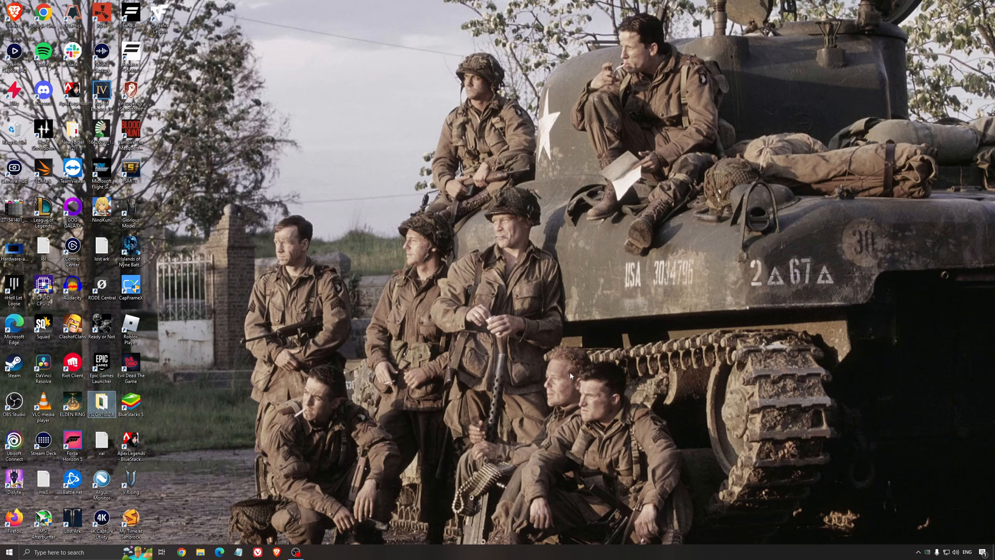
pyautogui.moveTo(504, 312)
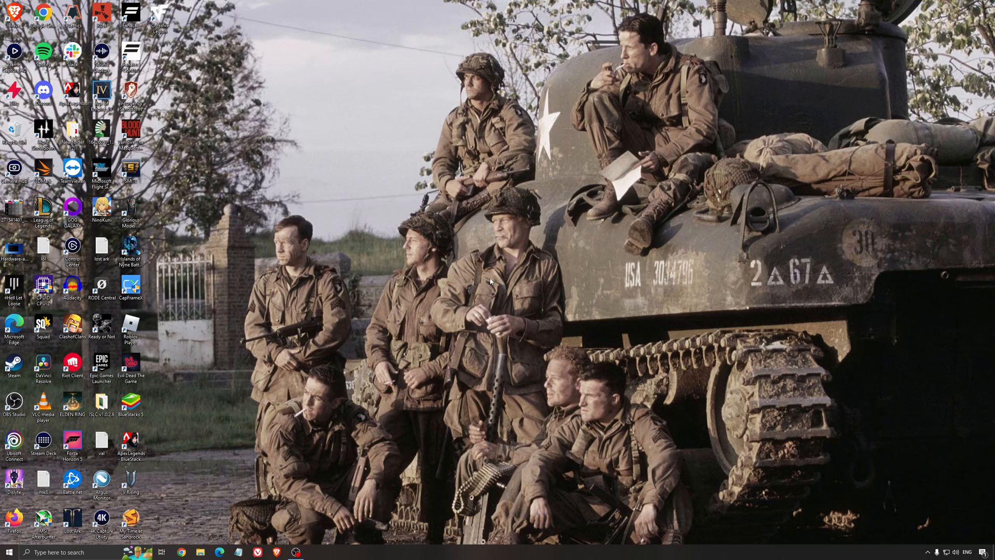
pyautogui.moveTo(494, 279)
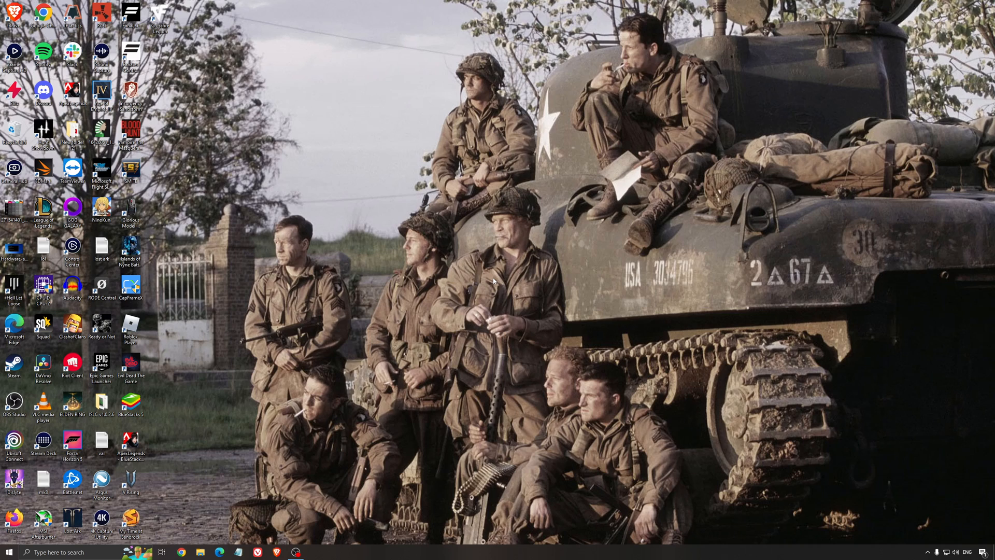
pyautogui.moveTo(472, 269)
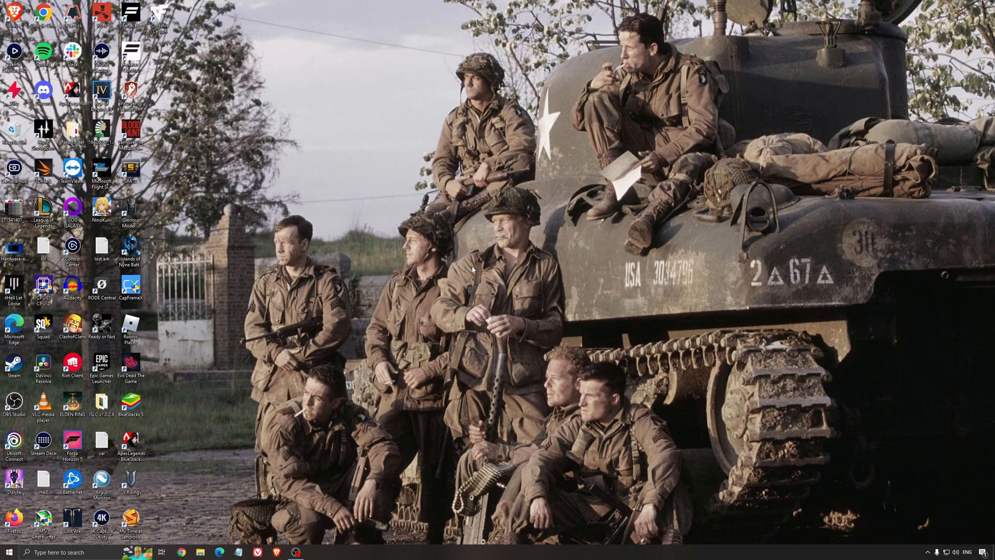
pyautogui.moveTo(459, 252)
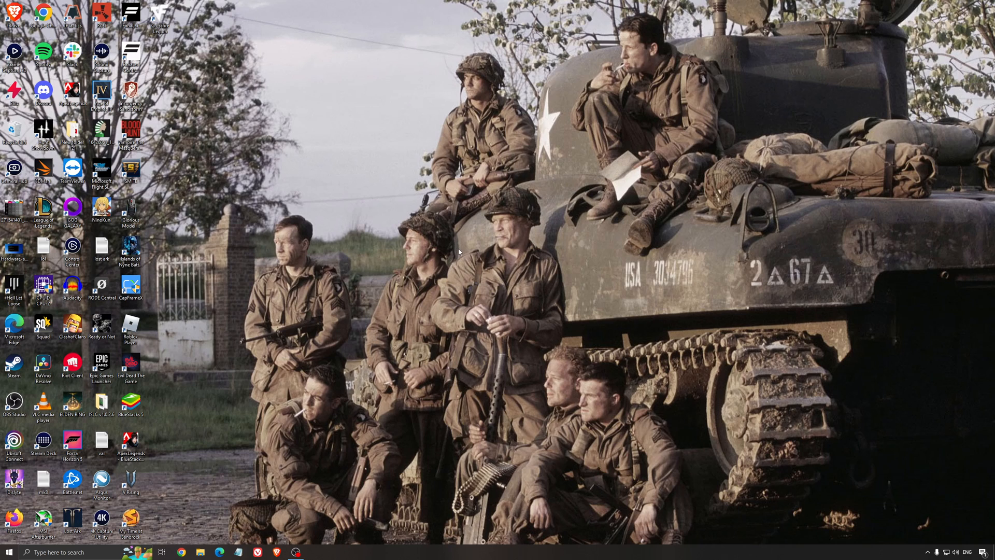
pyautogui.moveTo(484, 261)
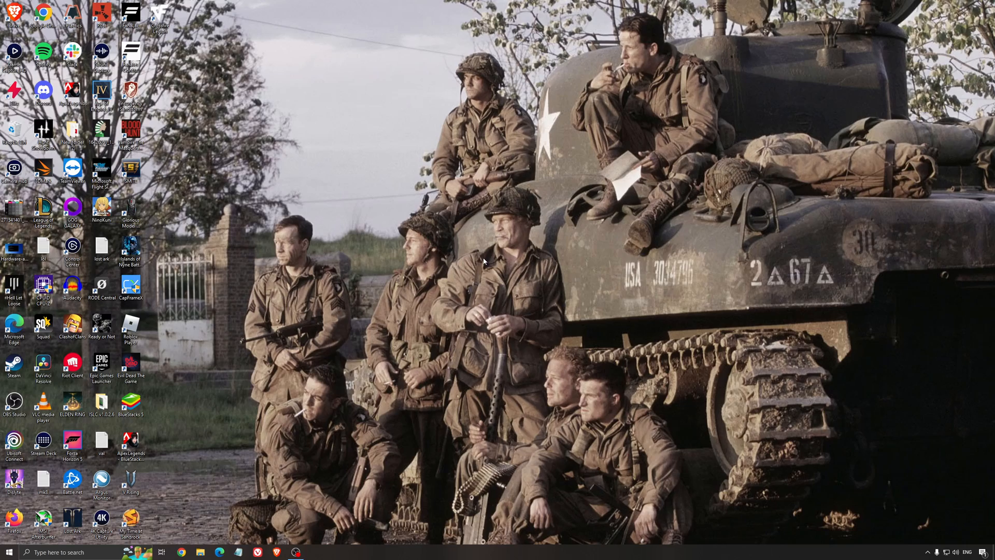
pyautogui.moveTo(489, 269)
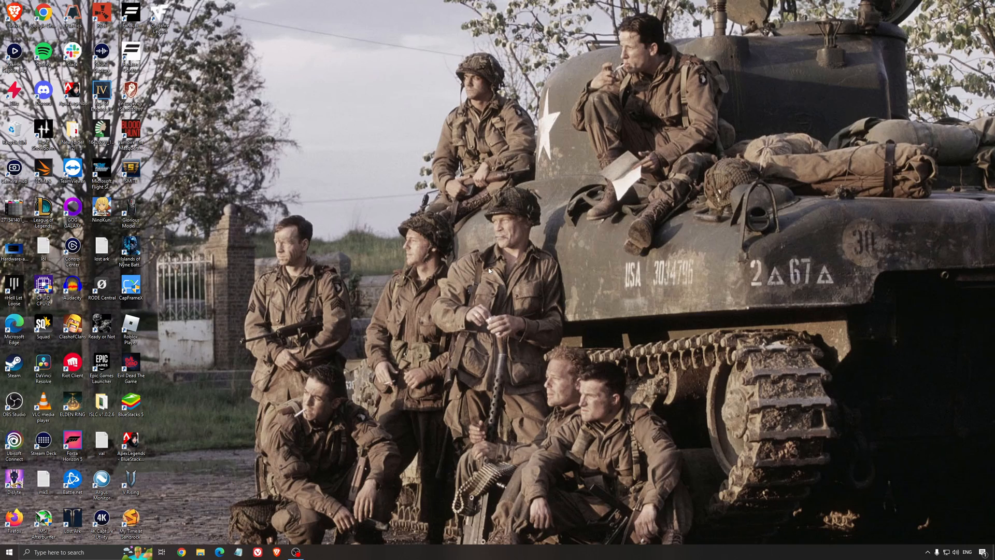
pyautogui.moveTo(513, 277)
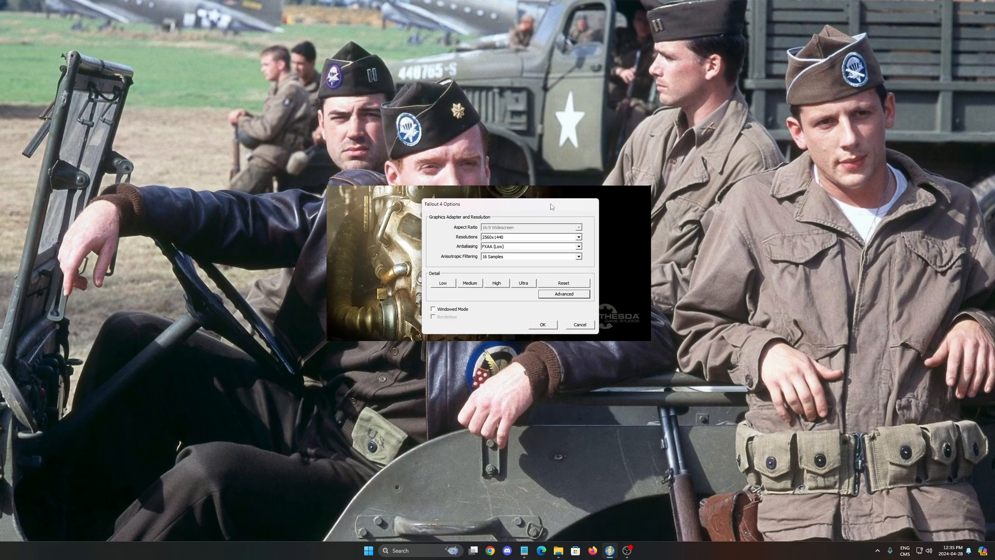
pyautogui.moveTo(530, 210)
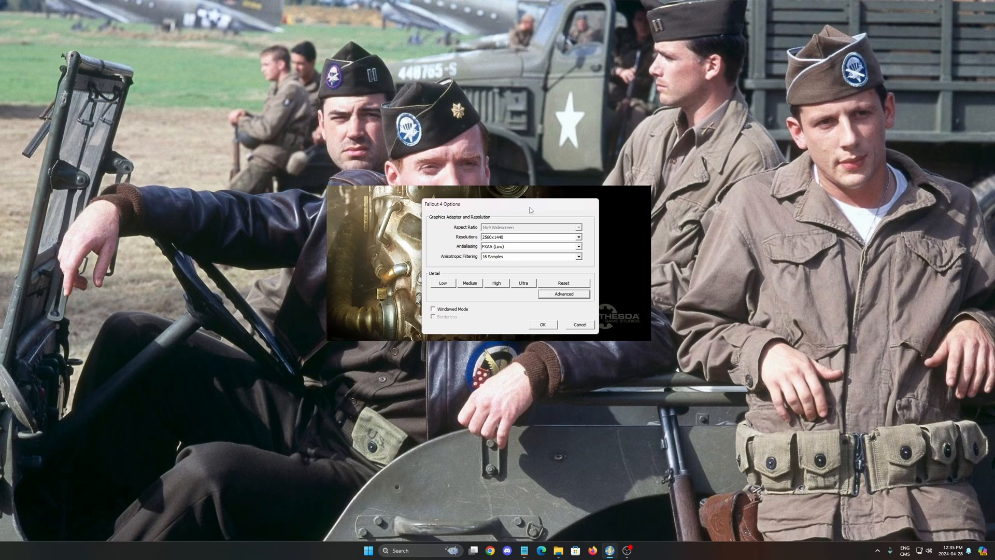
pyautogui.moveTo(518, 290)
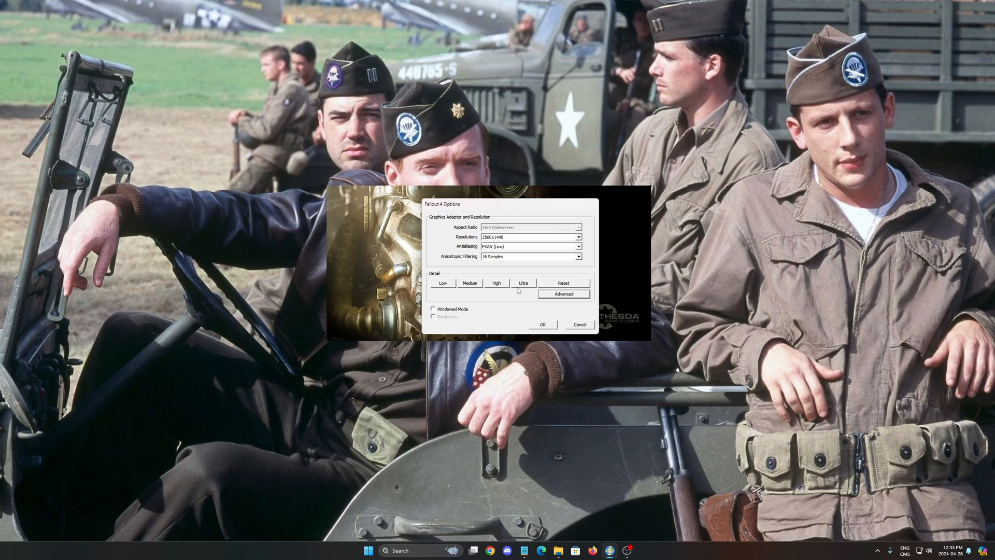
pyautogui.moveTo(495, 318)
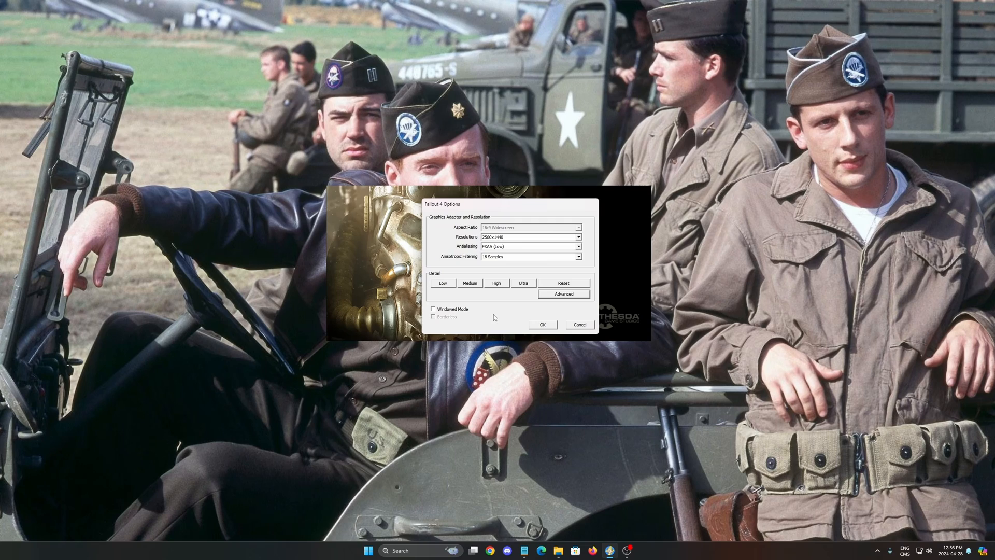
pyautogui.moveTo(479, 320)
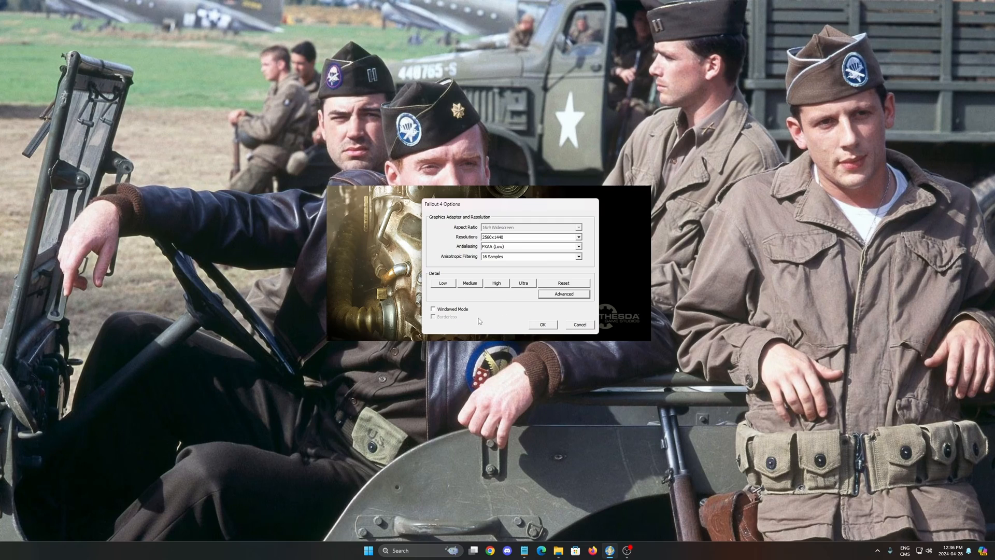
pyautogui.moveTo(483, 324)
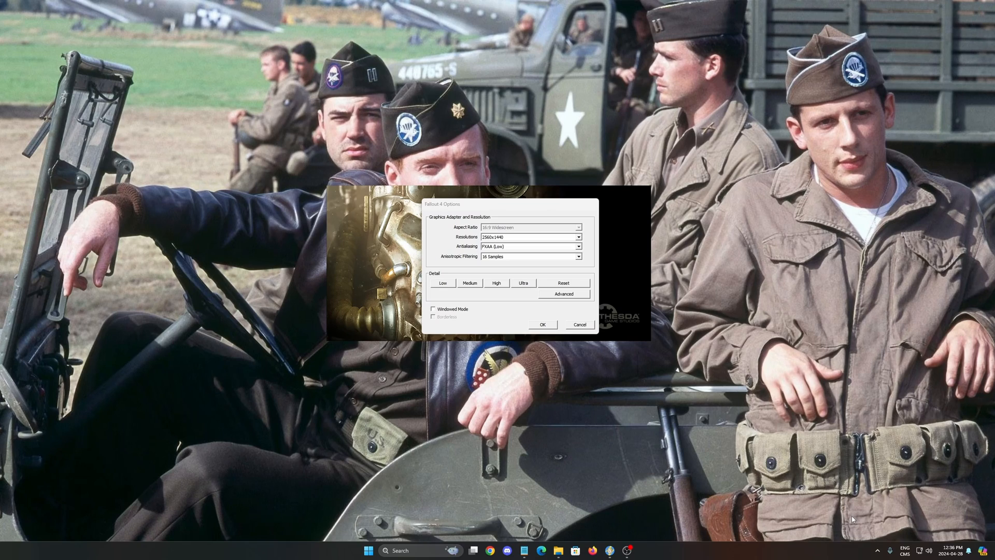
pyautogui.moveTo(562, 436)
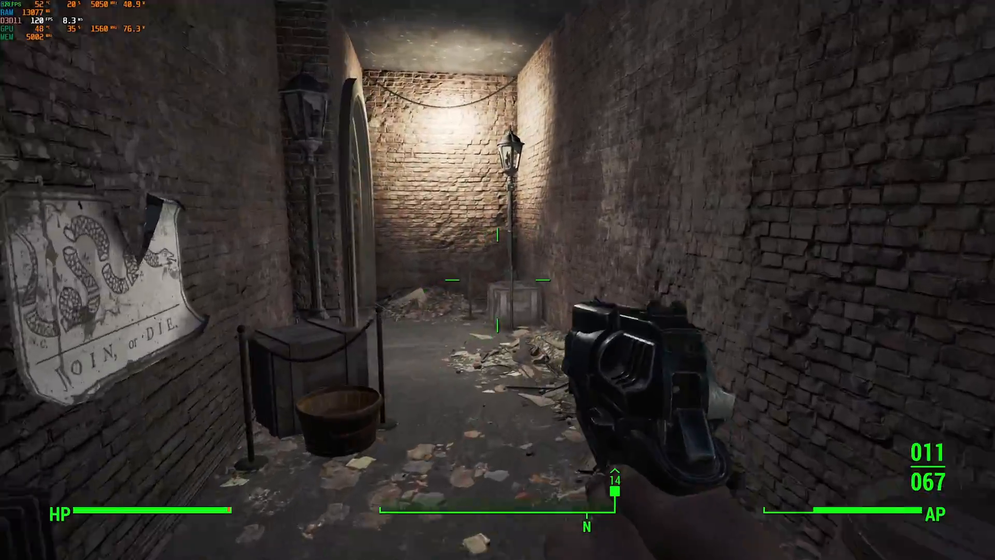
pyautogui.moveTo(497, 280)
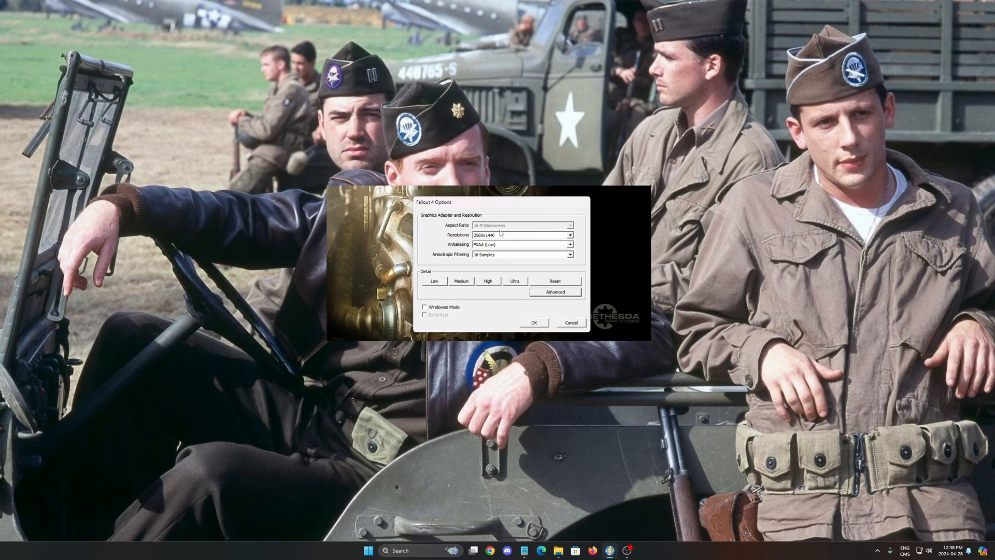
pyautogui.click(569, 235)
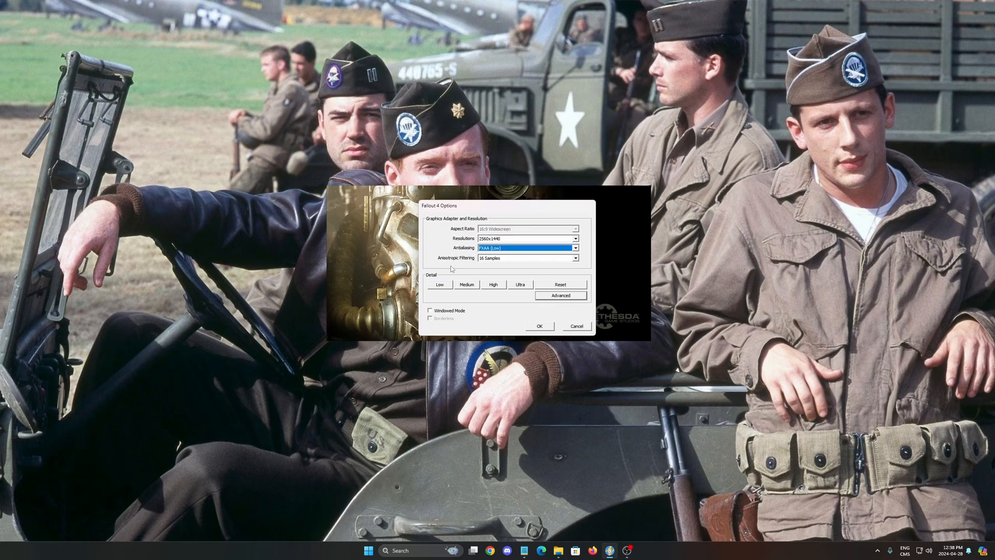
pyautogui.click(575, 258)
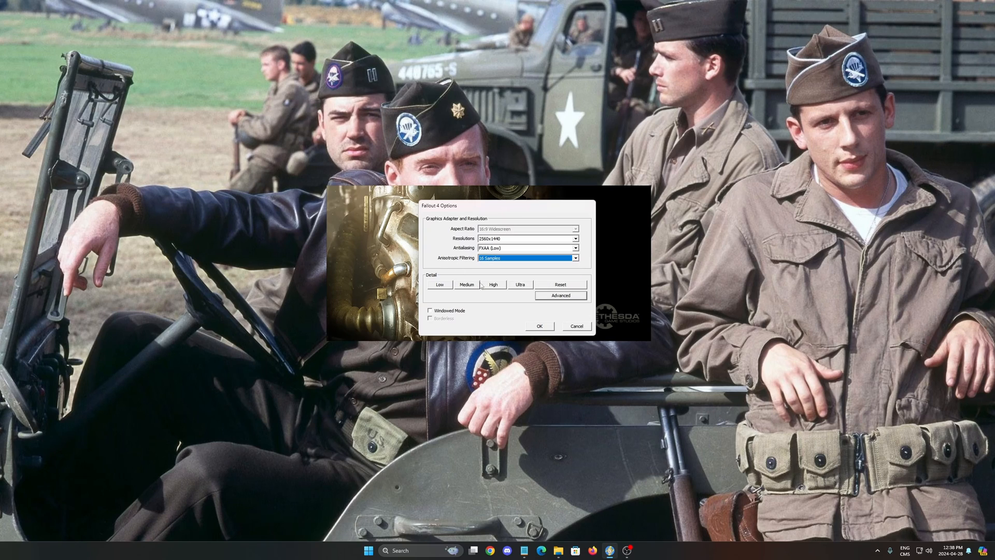
pyautogui.click(560, 295)
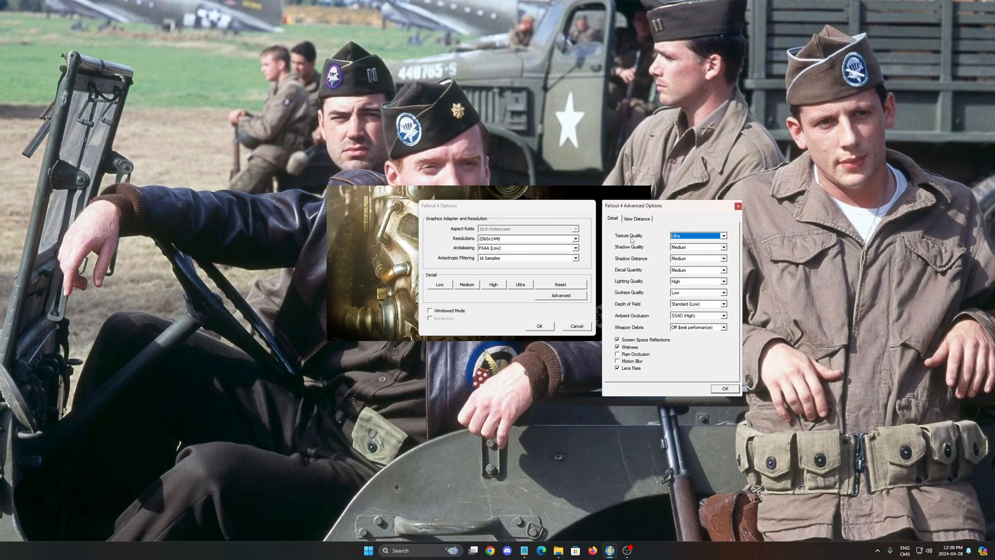
pyautogui.moveTo(646, 258)
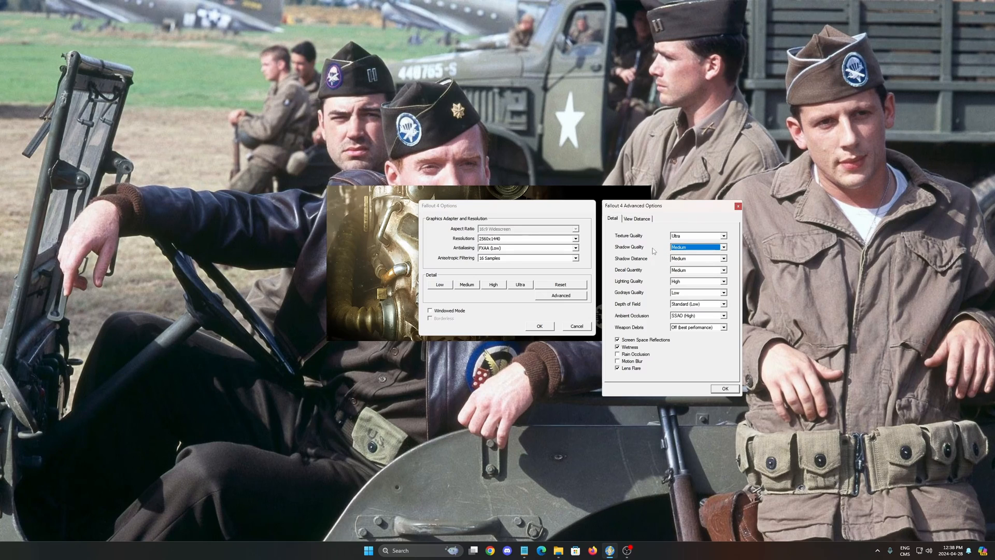
pyautogui.moveTo(653, 252)
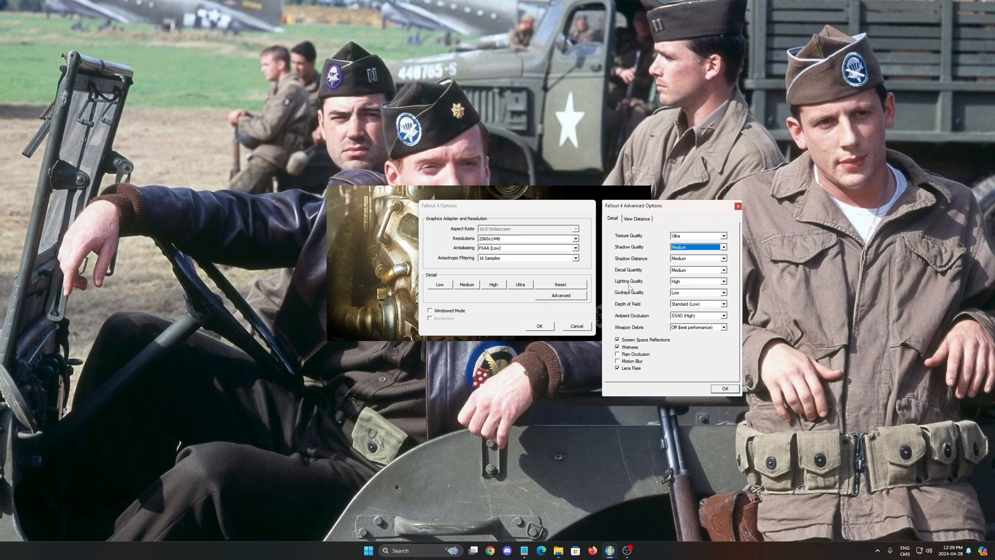
# Step: Keep Lighting Quality at High and turn off Lens Flare in Advanced Options
pyautogui.click(724, 291)
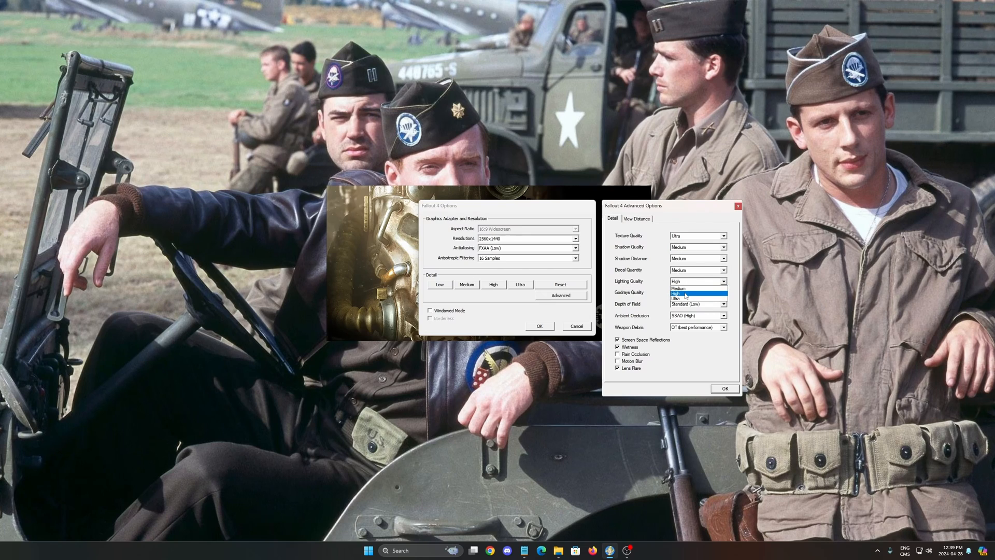
pyautogui.moveTo(685, 293)
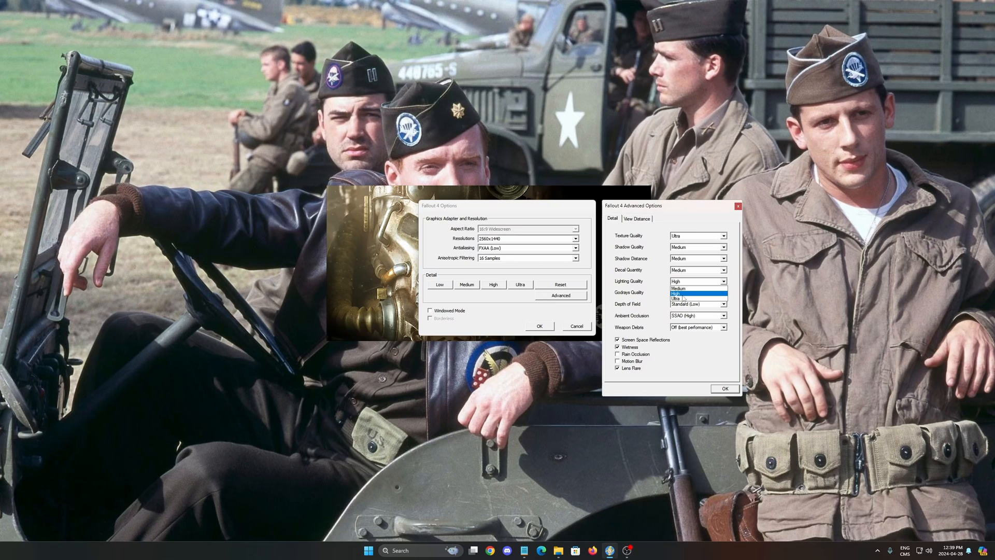
pyautogui.click(679, 300)
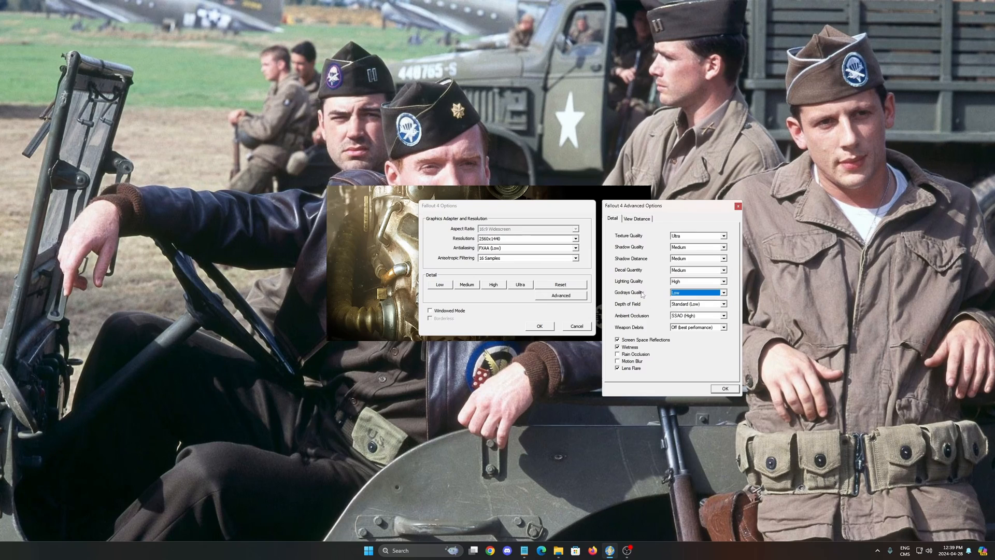
pyautogui.moveTo(678, 297)
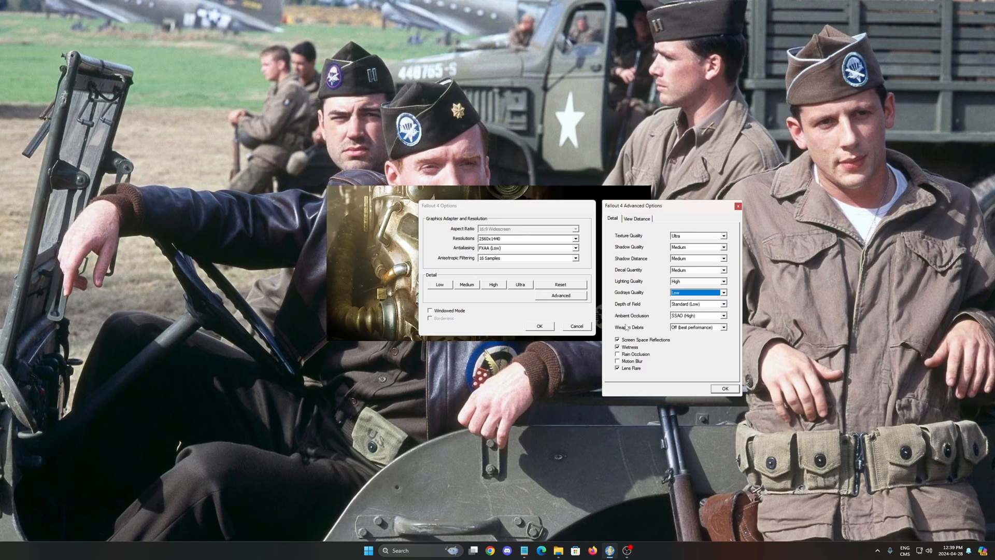
pyautogui.click(697, 327)
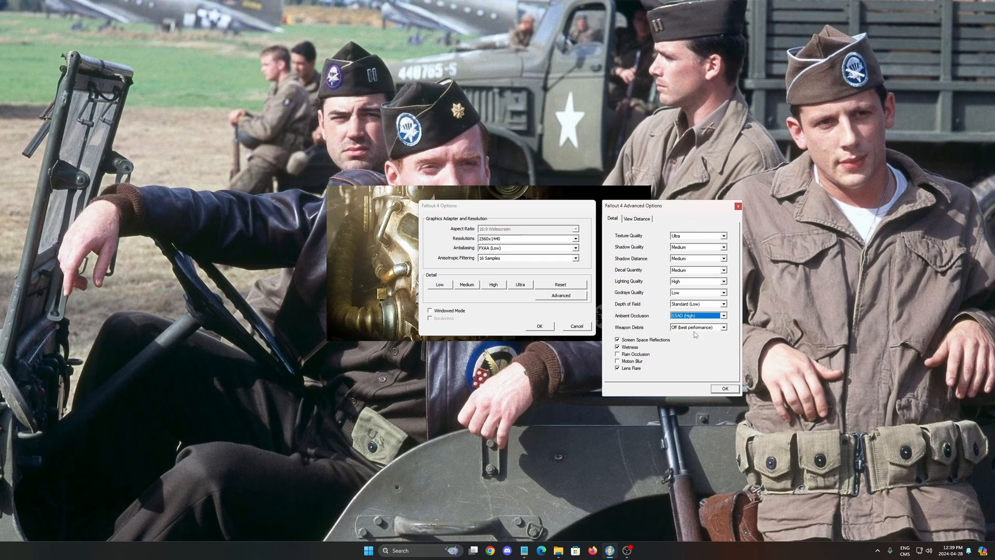
pyautogui.click(695, 327)
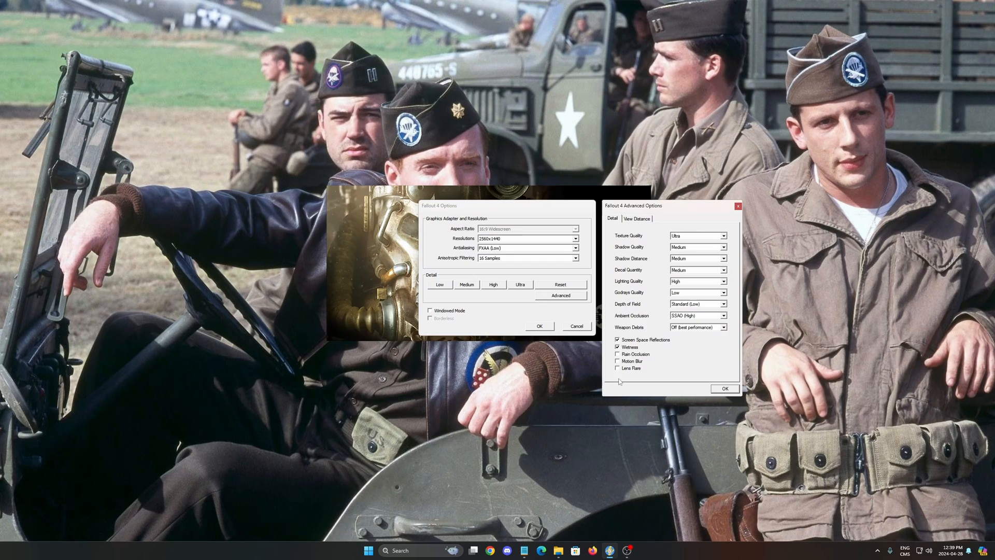
pyautogui.moveTo(652, 352)
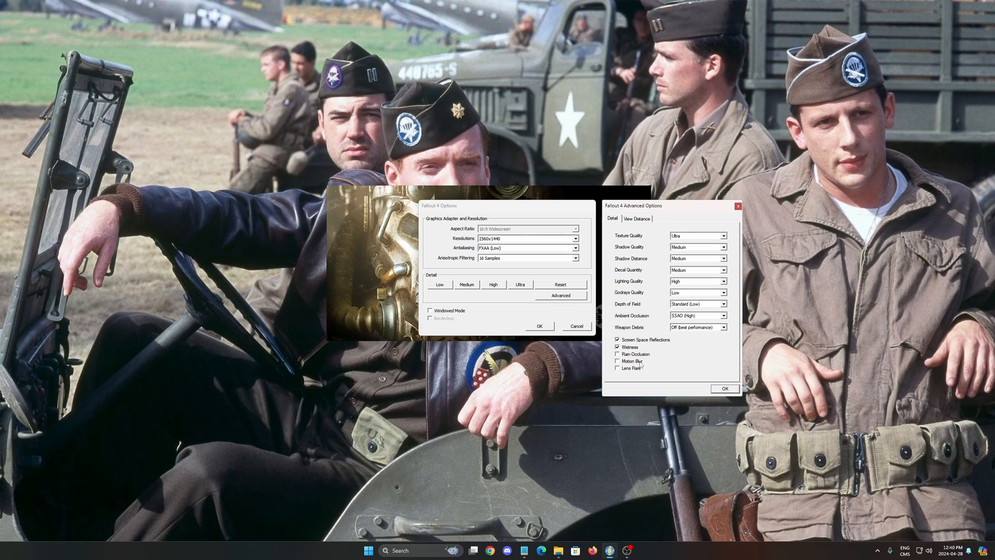
pyautogui.moveTo(641, 364)
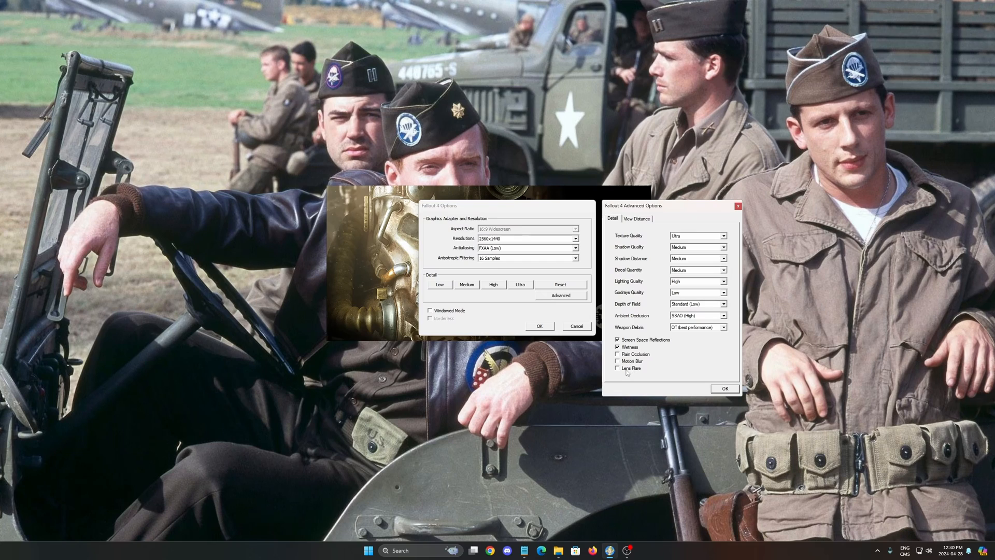
pyautogui.moveTo(668, 361)
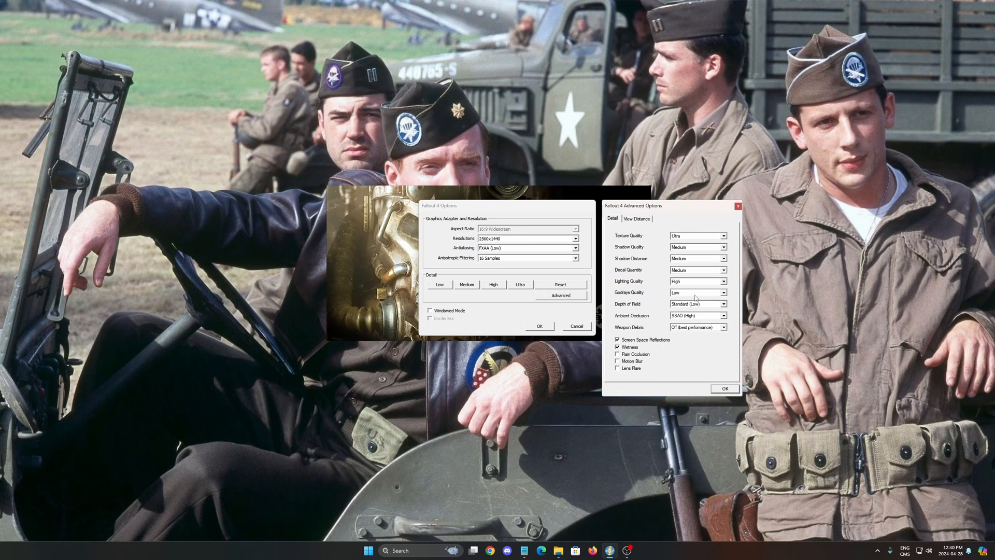
pyautogui.click(637, 219)
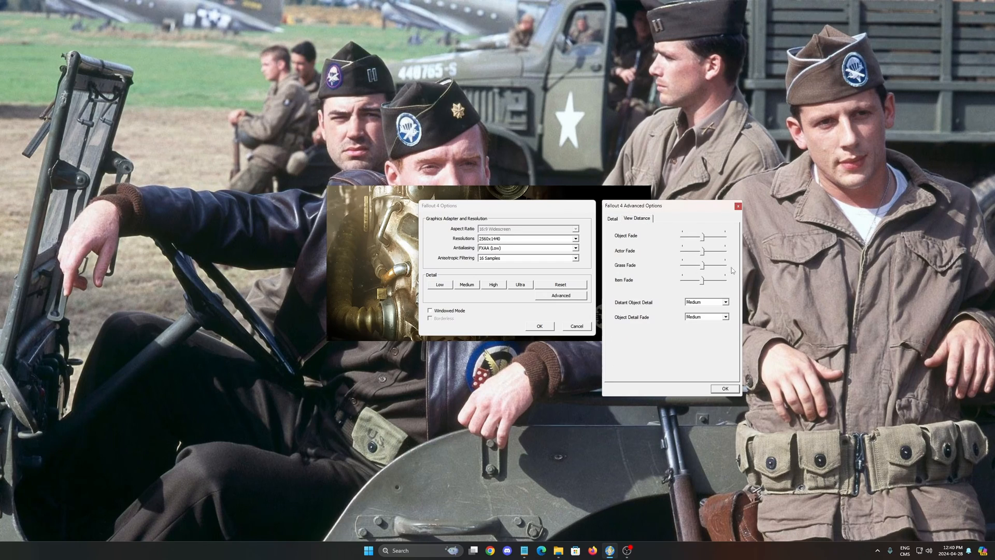
pyautogui.moveTo(624, 309)
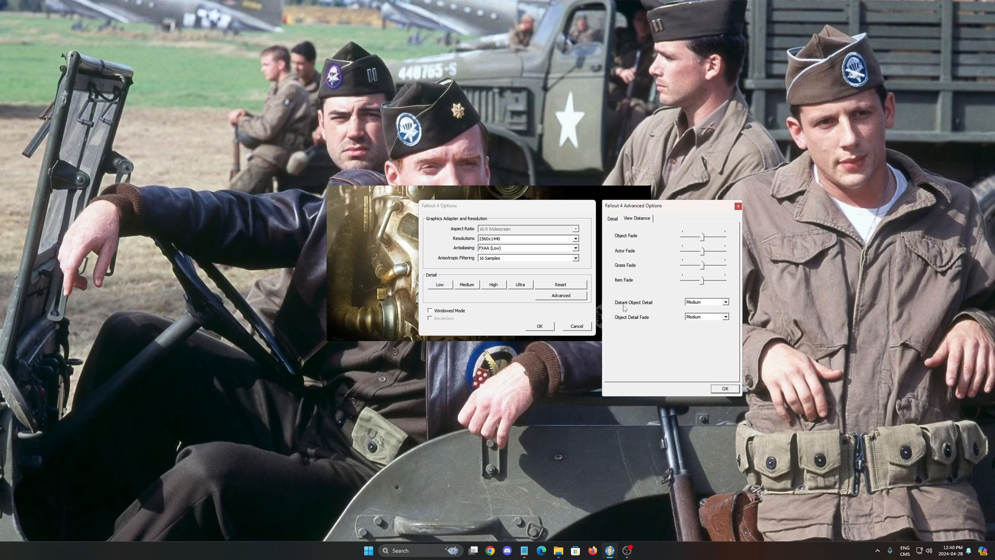
pyautogui.moveTo(646, 323)
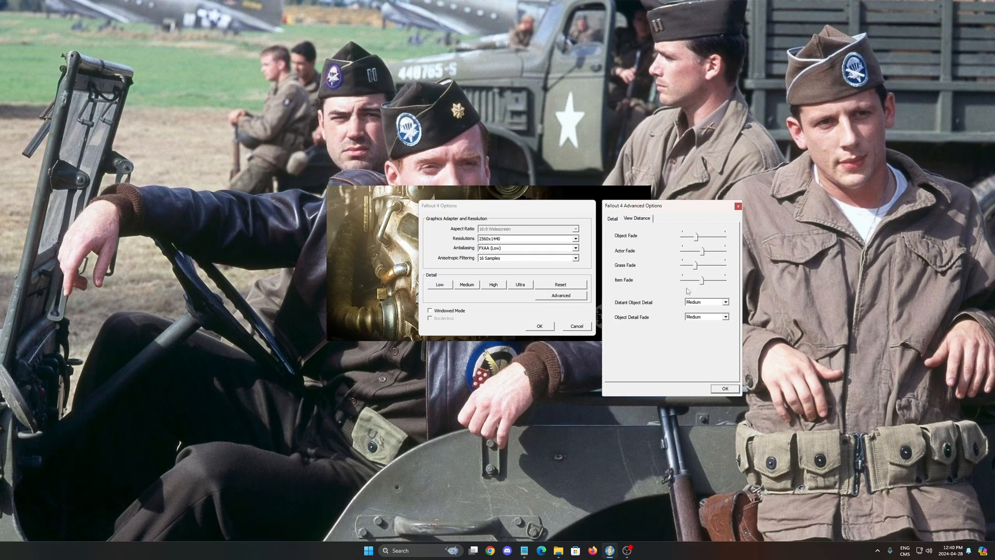
# Step: Set Distant Object Detail to Low, leaving Object Detail Fade at Medium
pyautogui.click(706, 302)
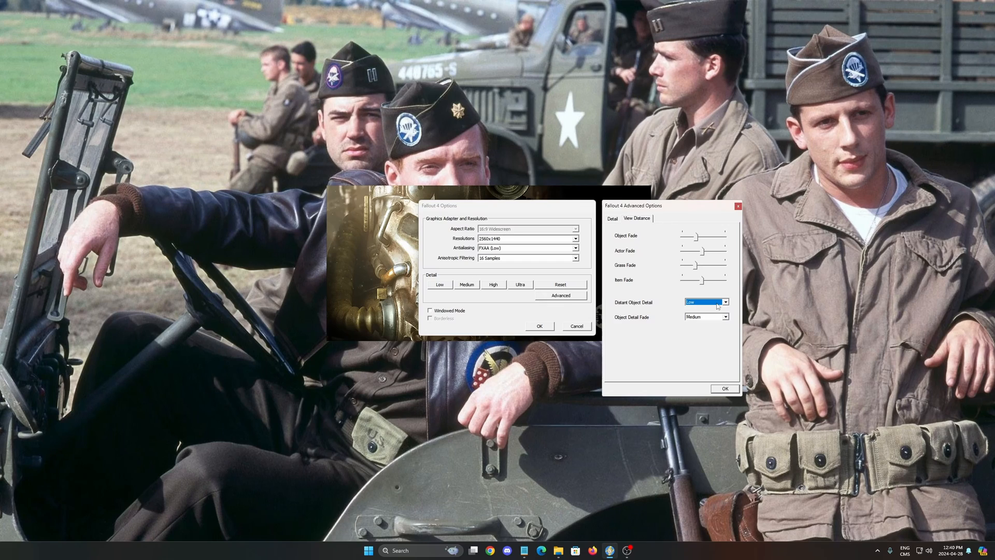
pyautogui.moveTo(625, 266)
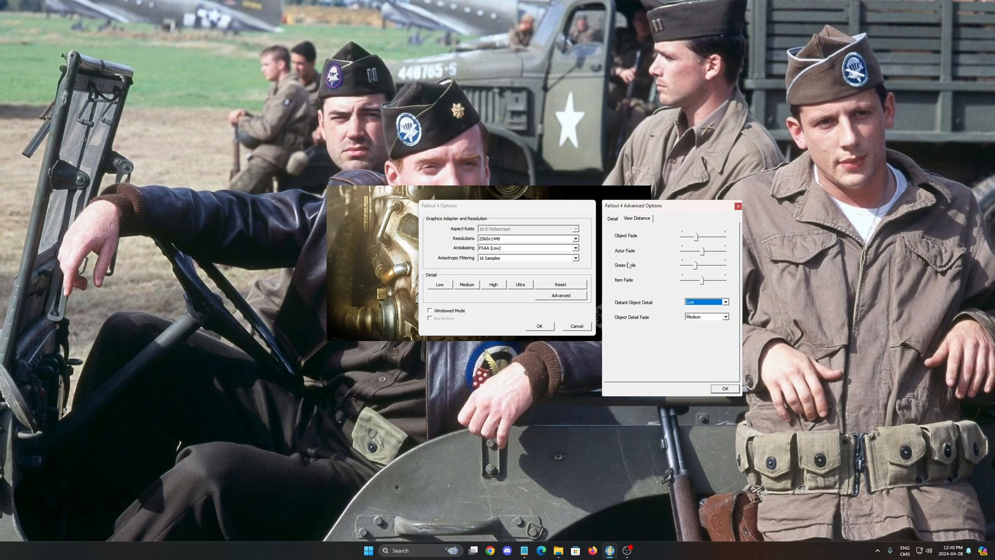
pyautogui.moveTo(620, 254)
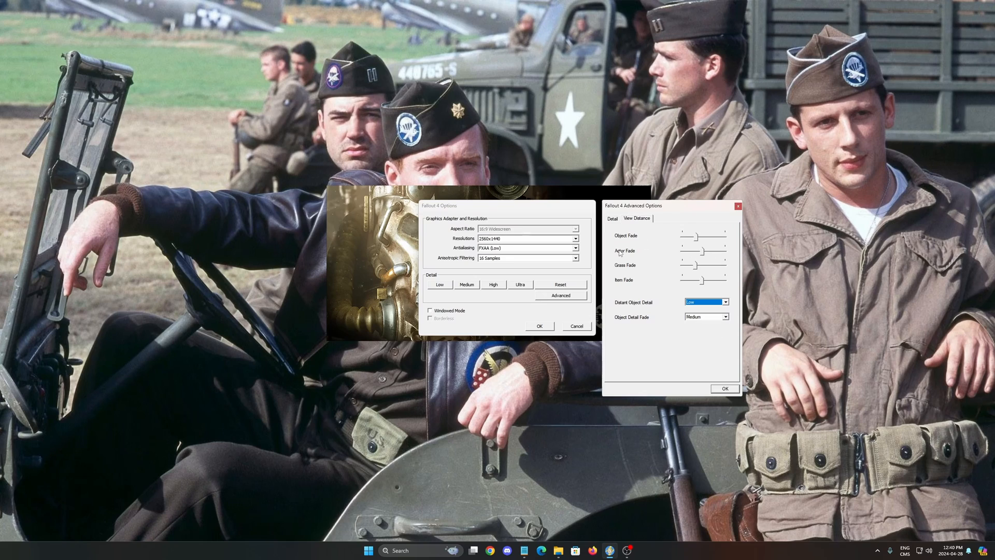